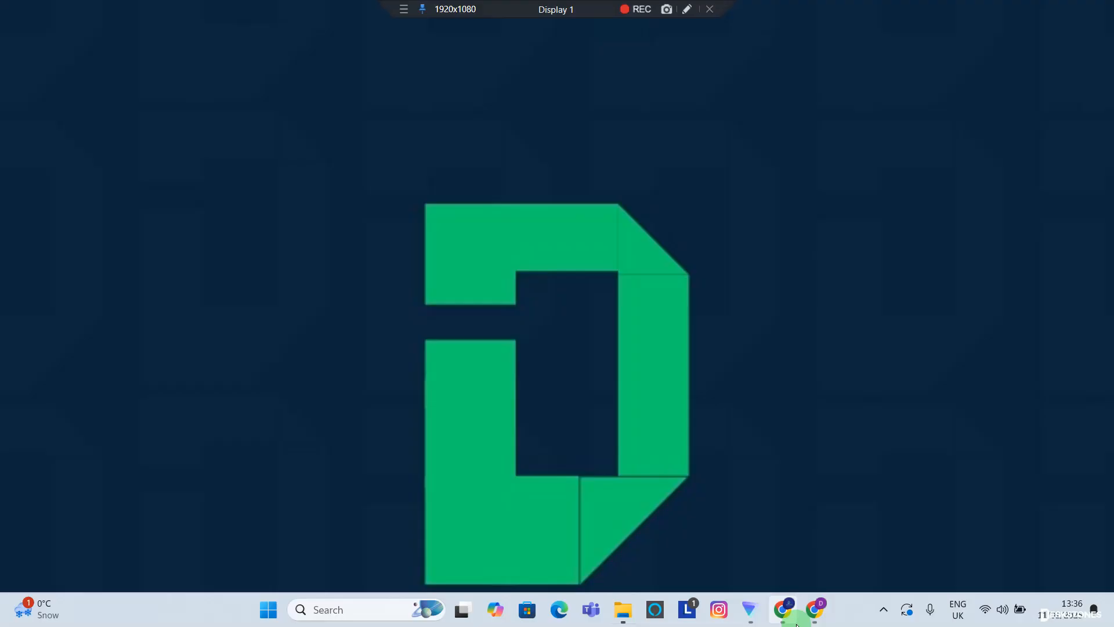
Browse to uipath.com in Chrome and start the free trial from the homepage.
{"action": "left_click", "coordinate": [634, 10]}
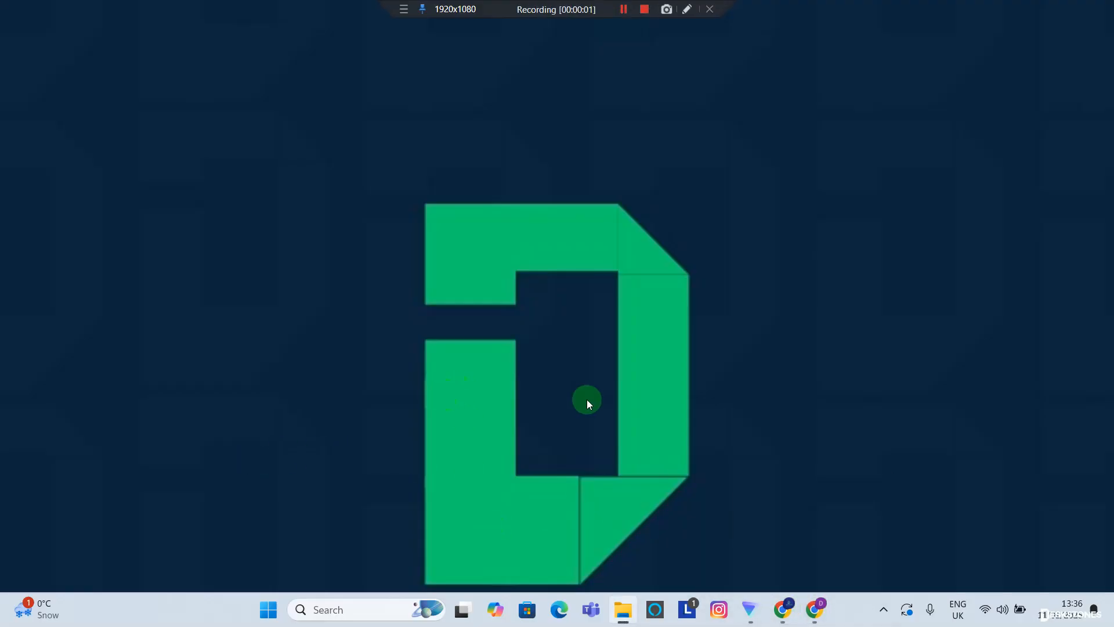
{"action": "left_click", "coordinate": [781, 609]}
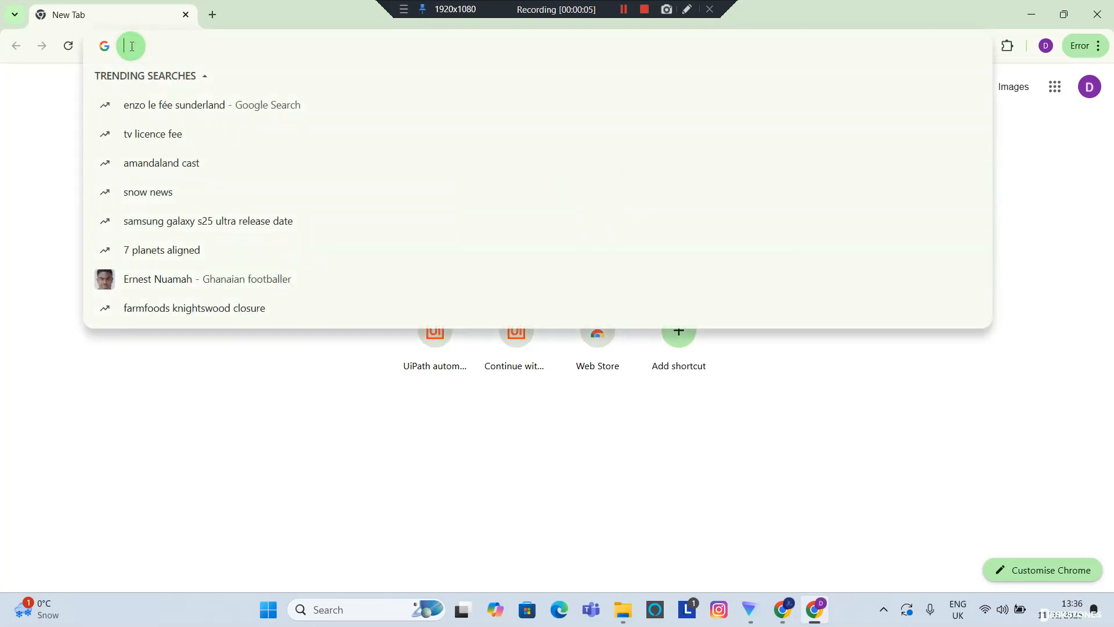
{"action": "type", "text": "https://www.uipath.com/"}
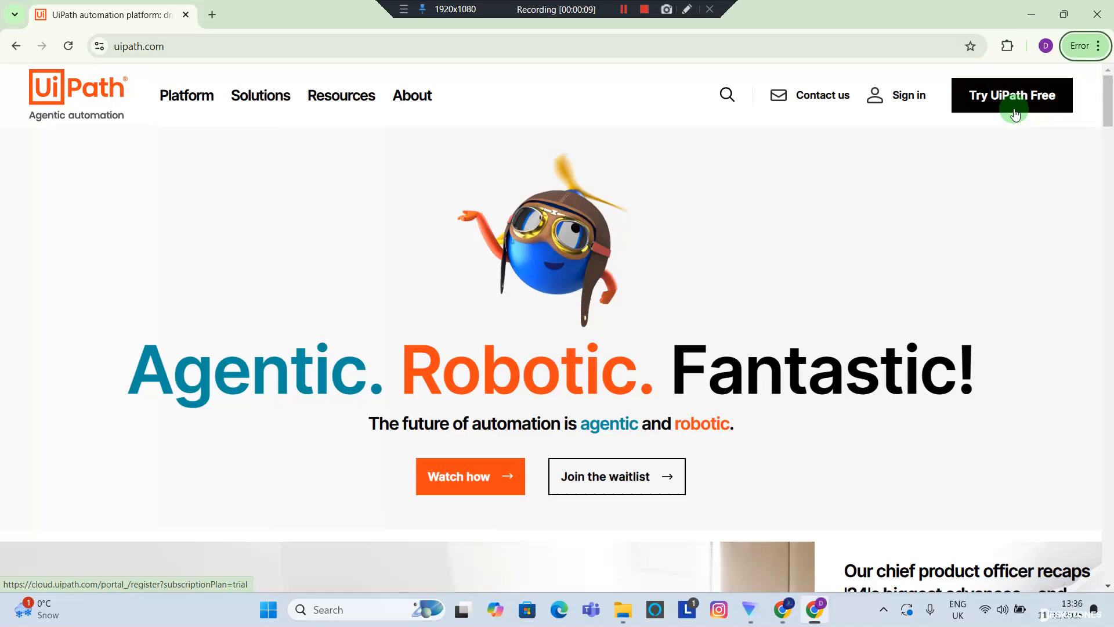
{"action": "mouse_move", "coordinate": [1016, 100]}
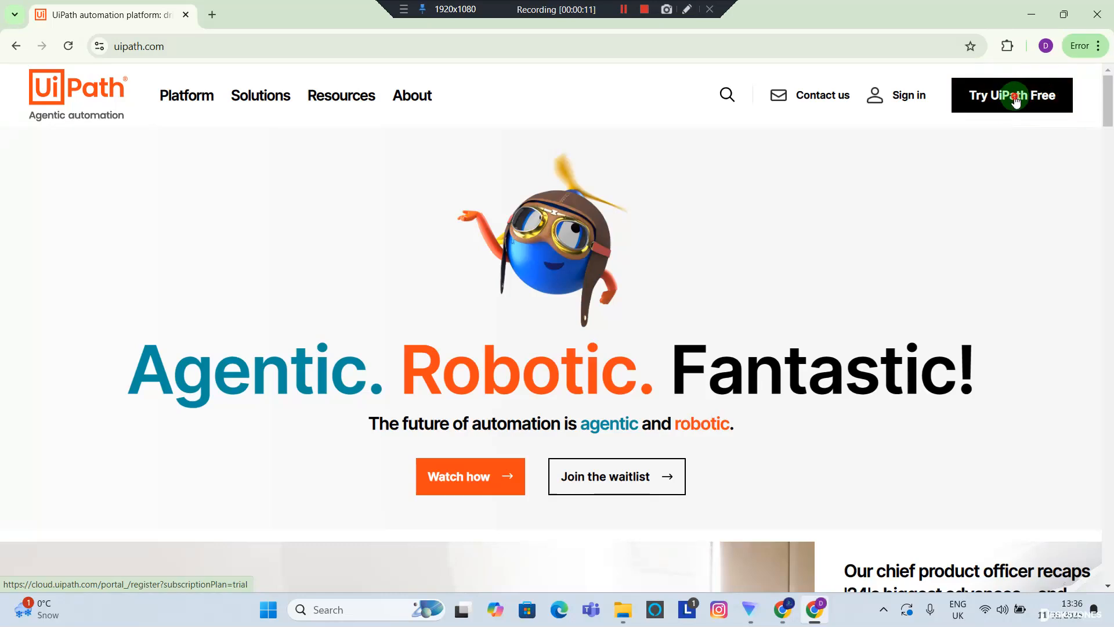
{"action": "left_click", "coordinate": [1011, 95]}
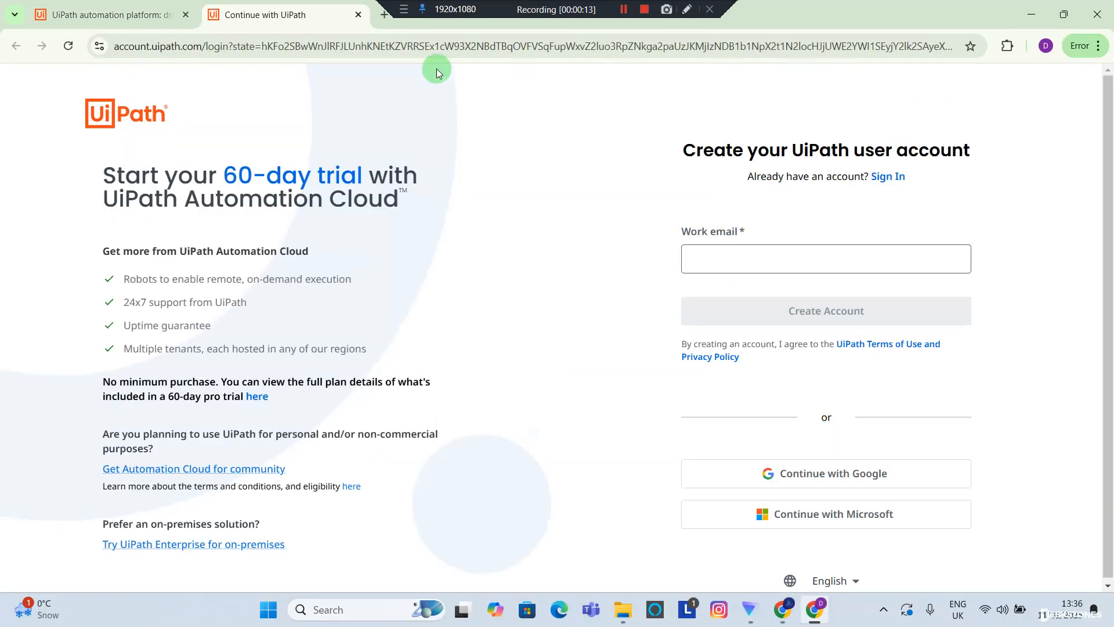
{"action": "mouse_move", "coordinate": [591, 234]}
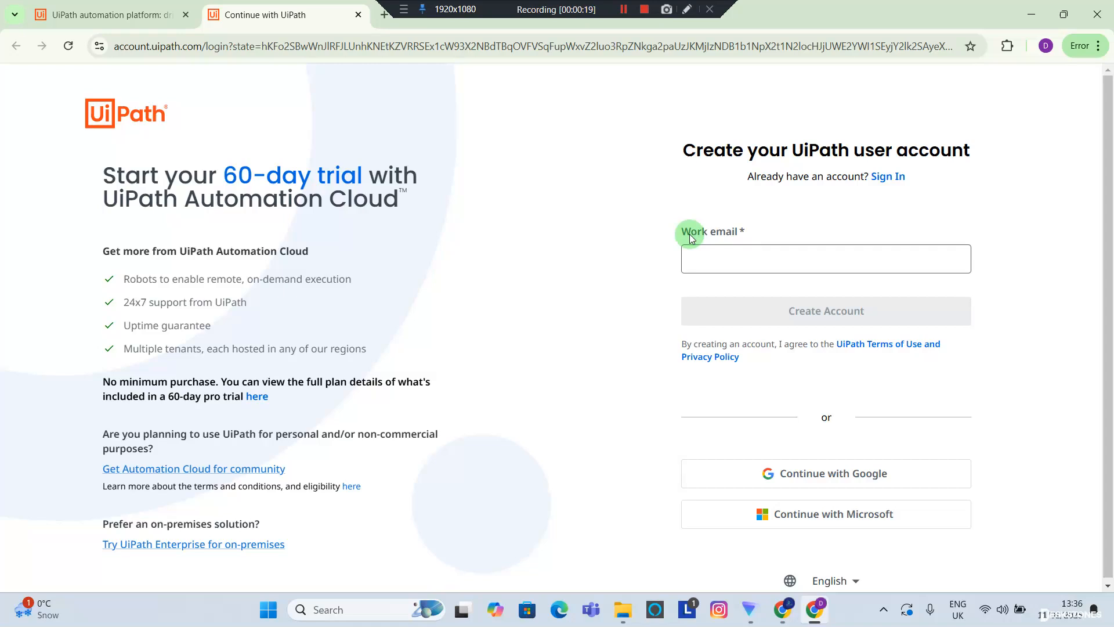
{"action": "mouse_move", "coordinate": [740, 235]}
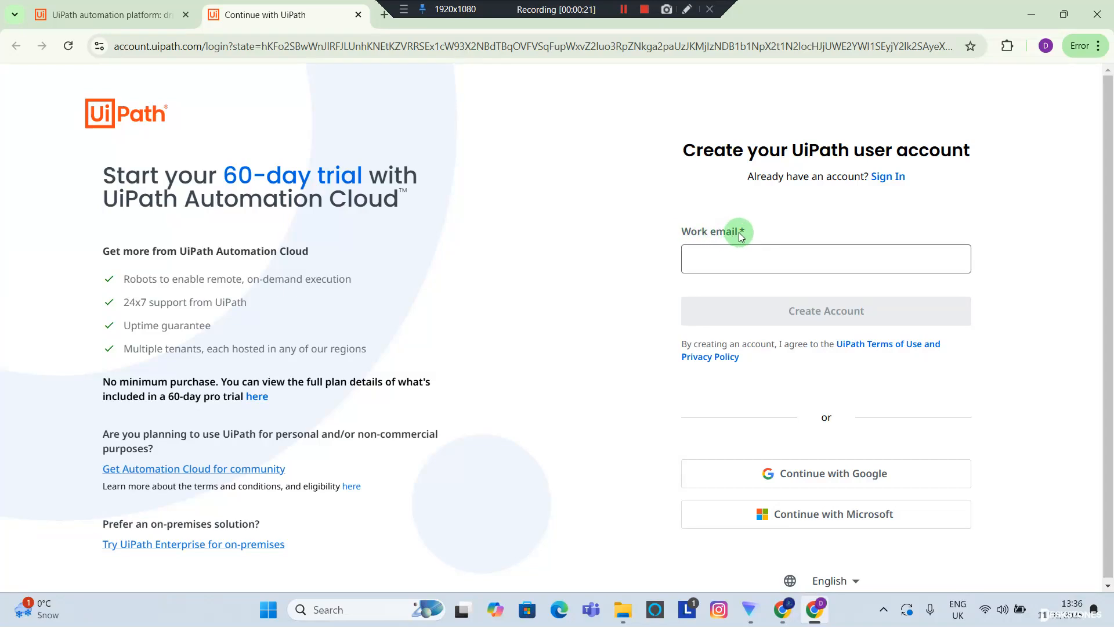
{"action": "mouse_move", "coordinate": [271, 248]}
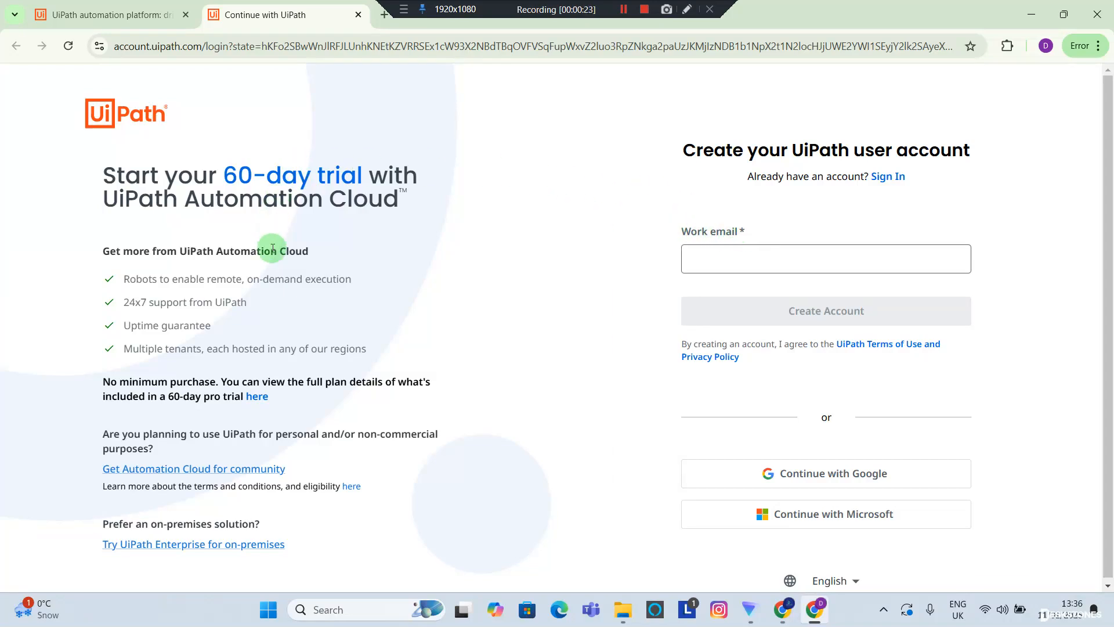
{"action": "mouse_move", "coordinate": [113, 472]}
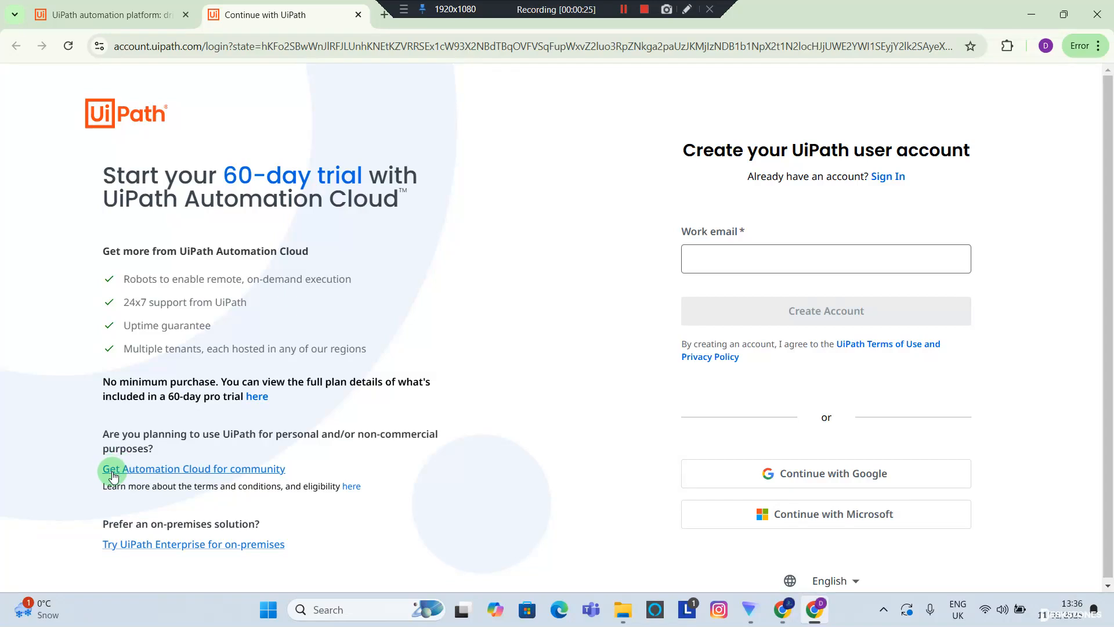
{"action": "mouse_move", "coordinate": [222, 473]}
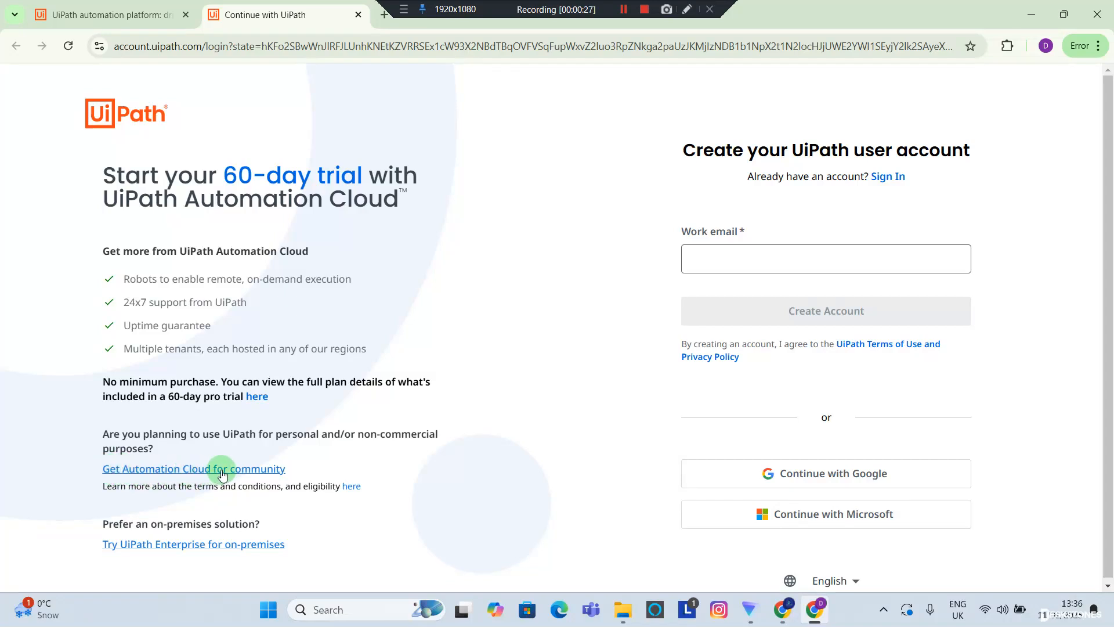
{"action": "left_click", "coordinate": [193, 468]}
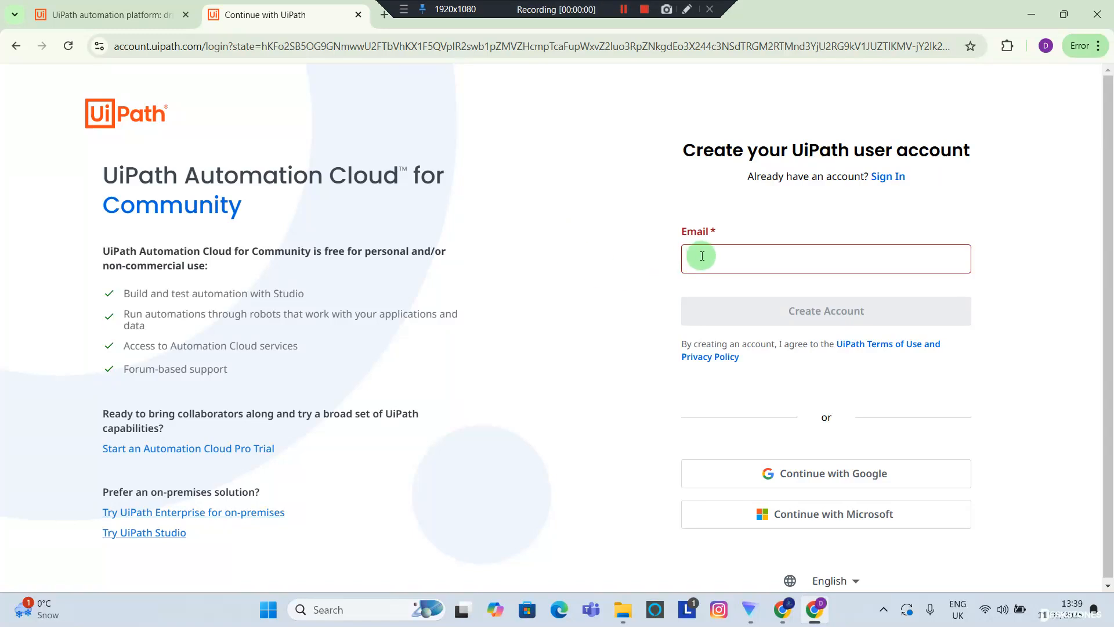
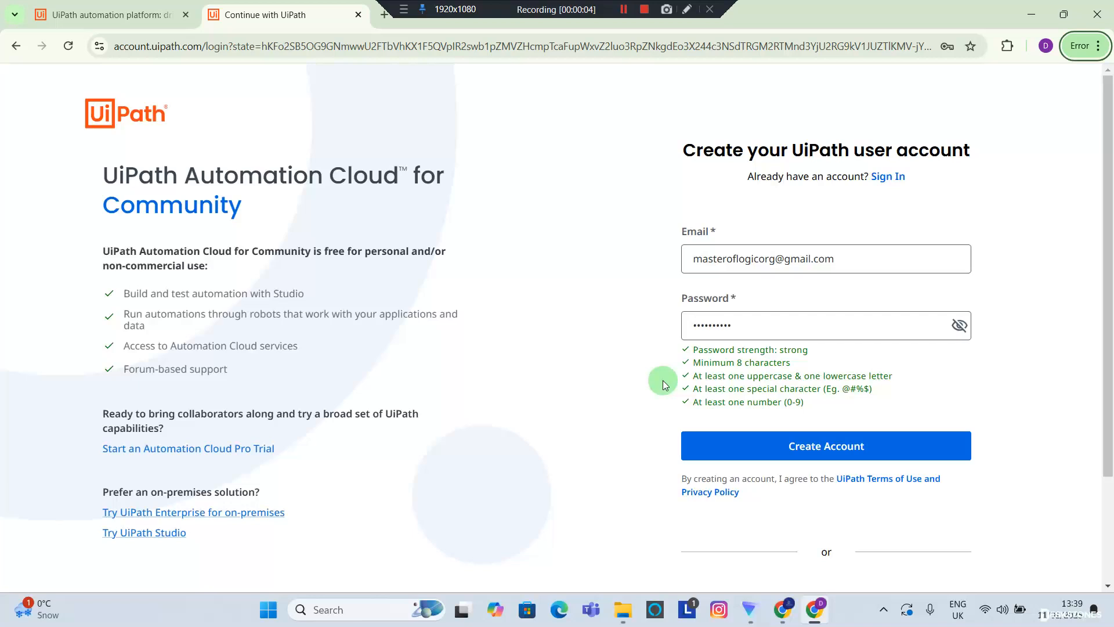
{"action": "mouse_move", "coordinate": [530, 347]}
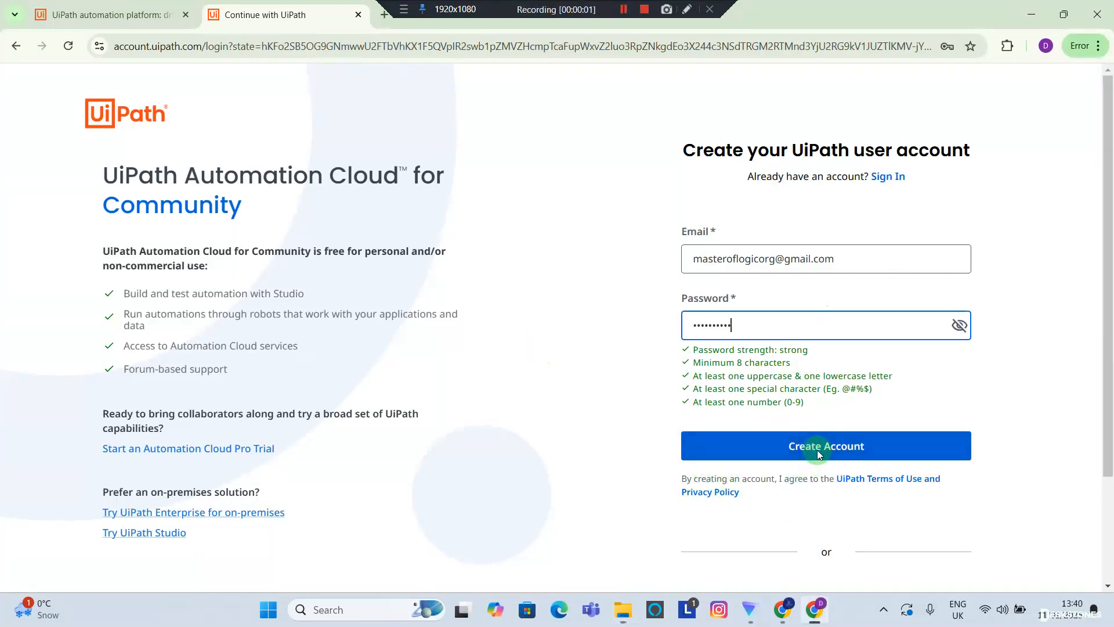
{"action": "left_click", "coordinate": [825, 445]}
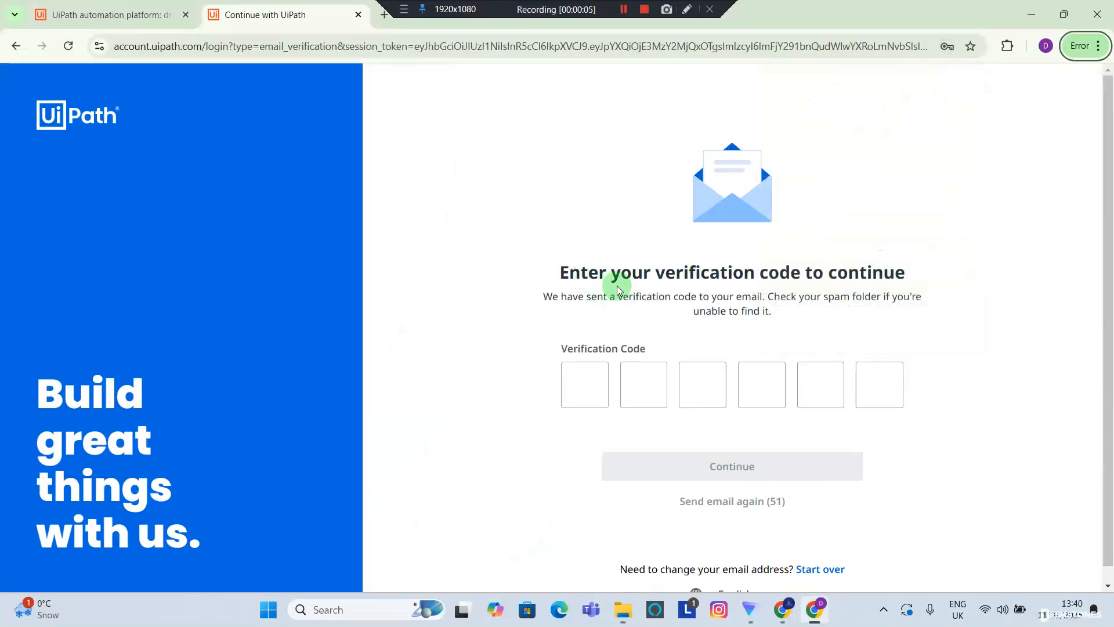
{"action": "mouse_move", "coordinate": [368, 116]}
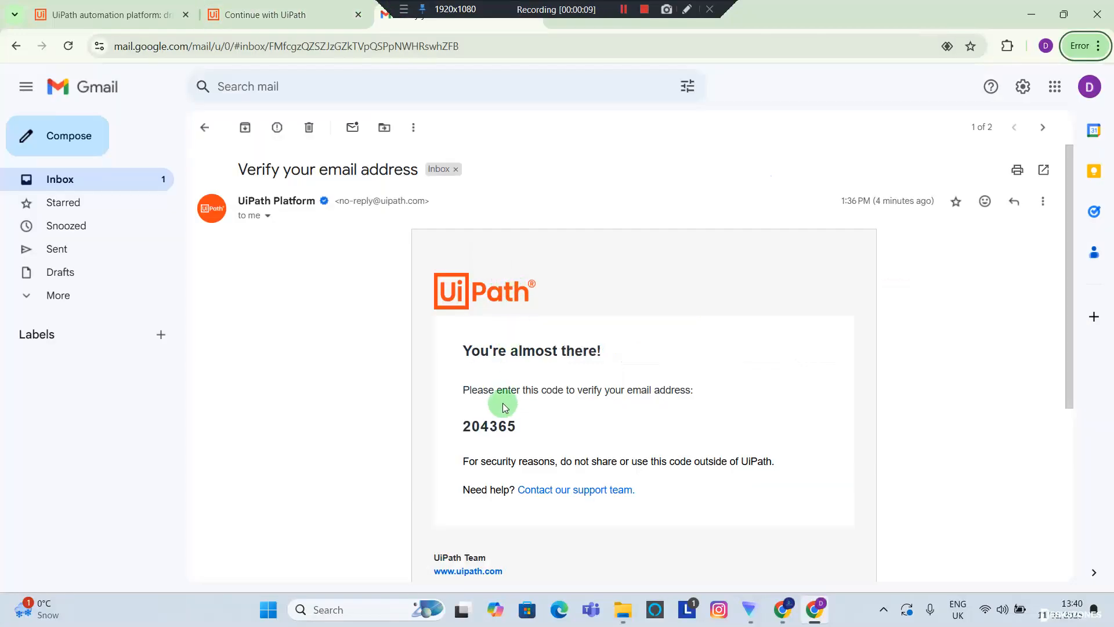
{"action": "double_click", "coordinate": [489, 426]}
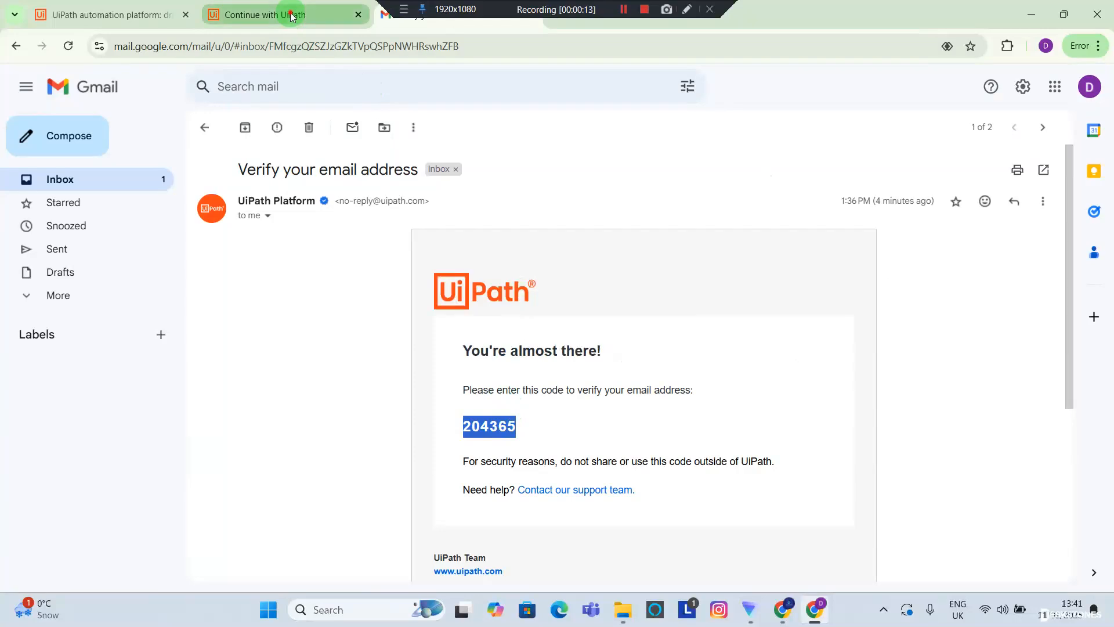
{"action": "left_click", "coordinate": [264, 14]}
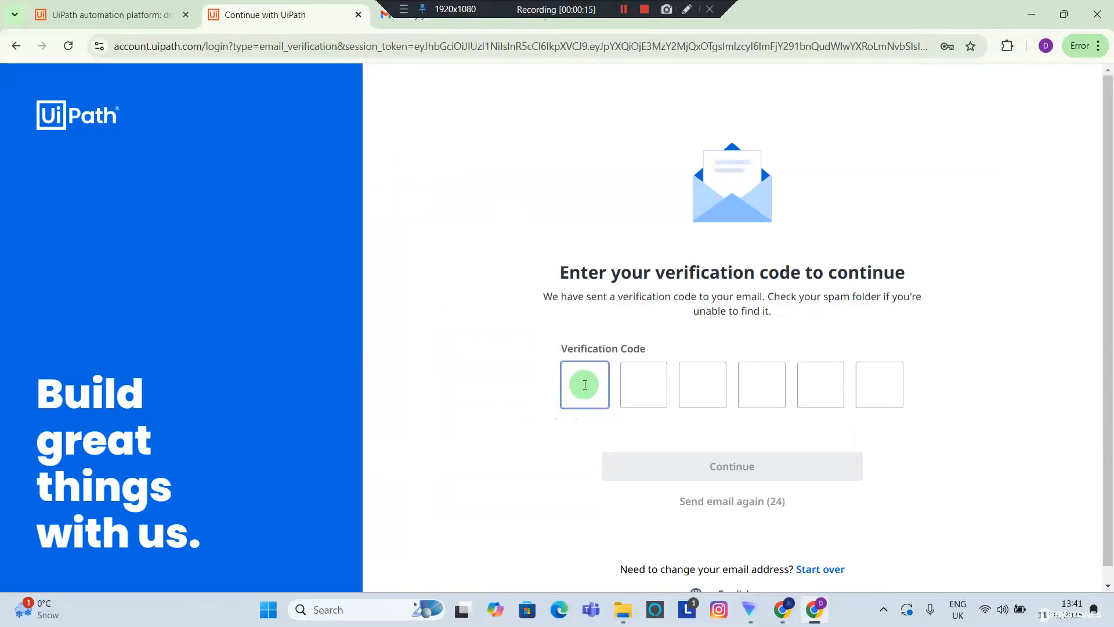
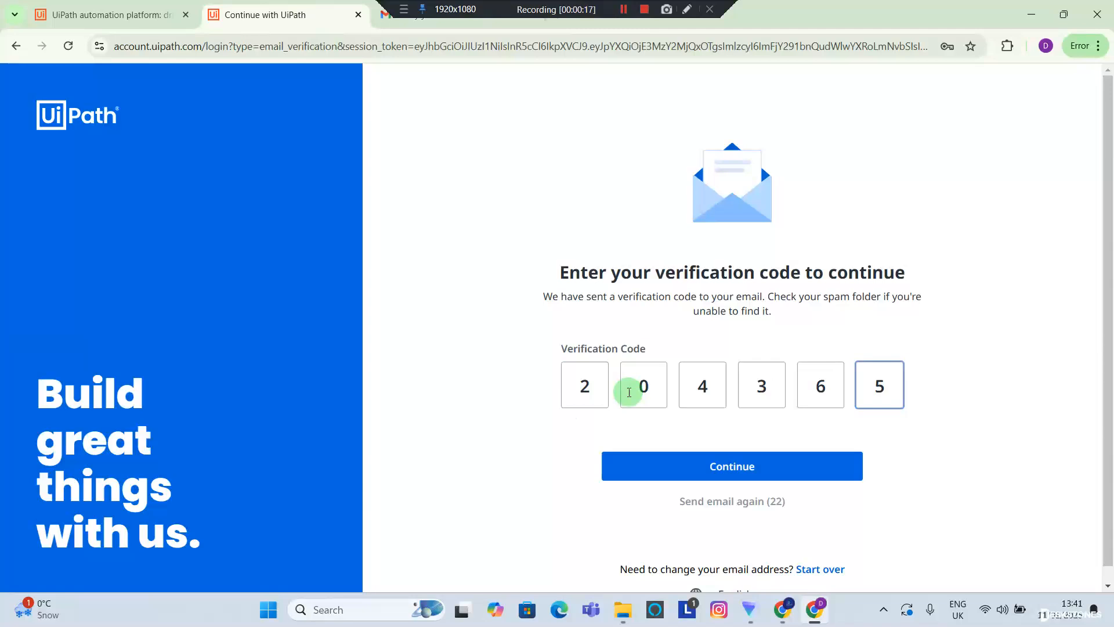
{"action": "left_click", "coordinate": [731, 466]}
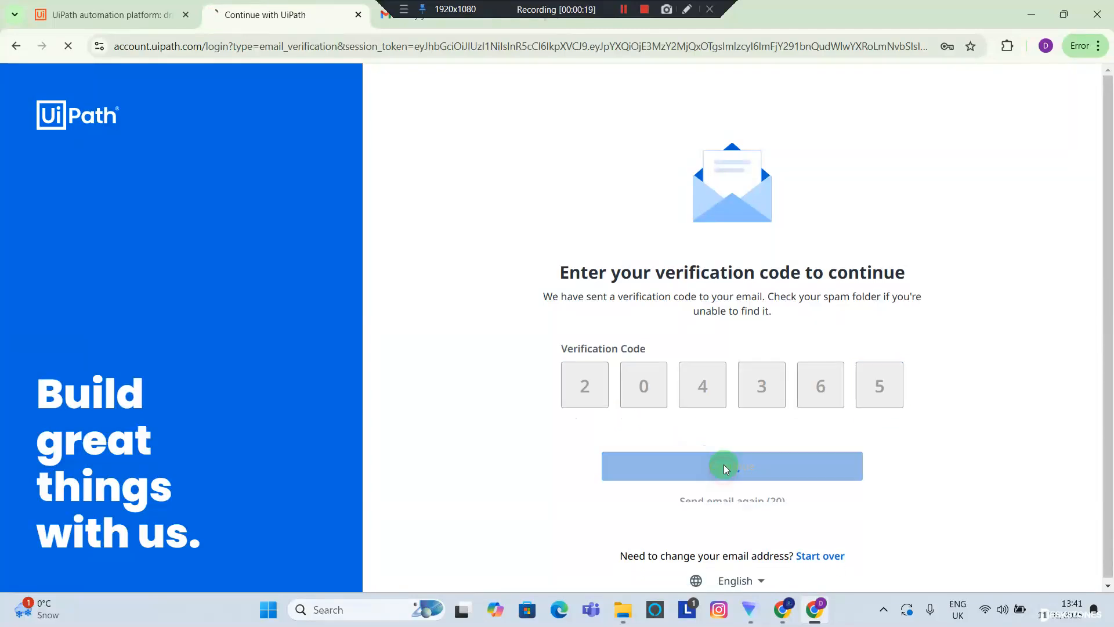
Fill the profile with display name David, country United Kingdom, and marketing emails ticked.
{"action": "left_click", "coordinate": [733, 467]}
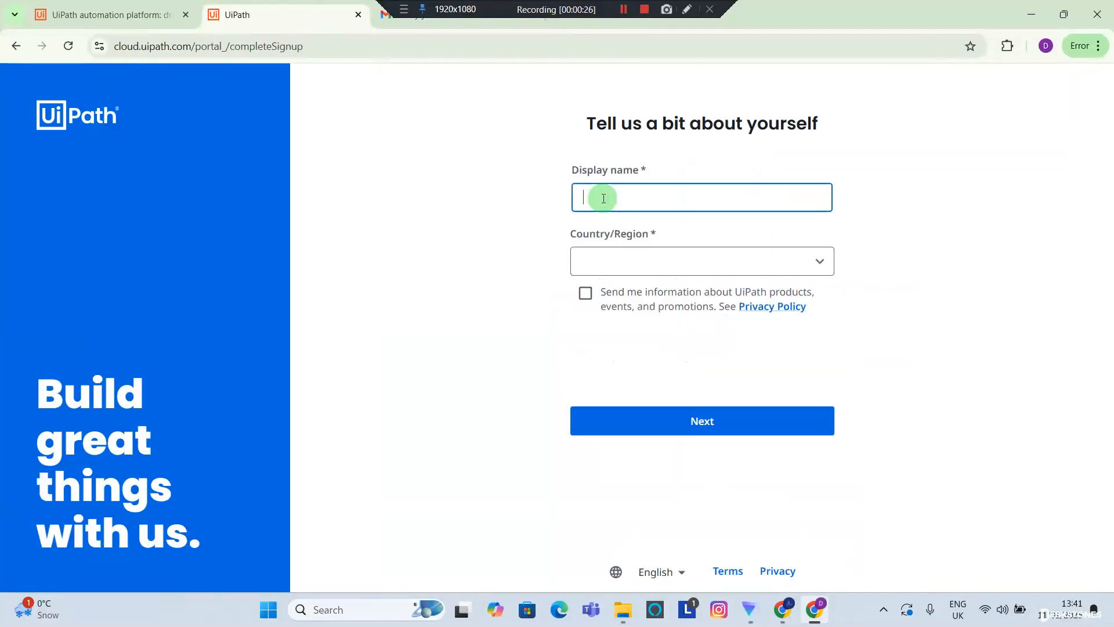
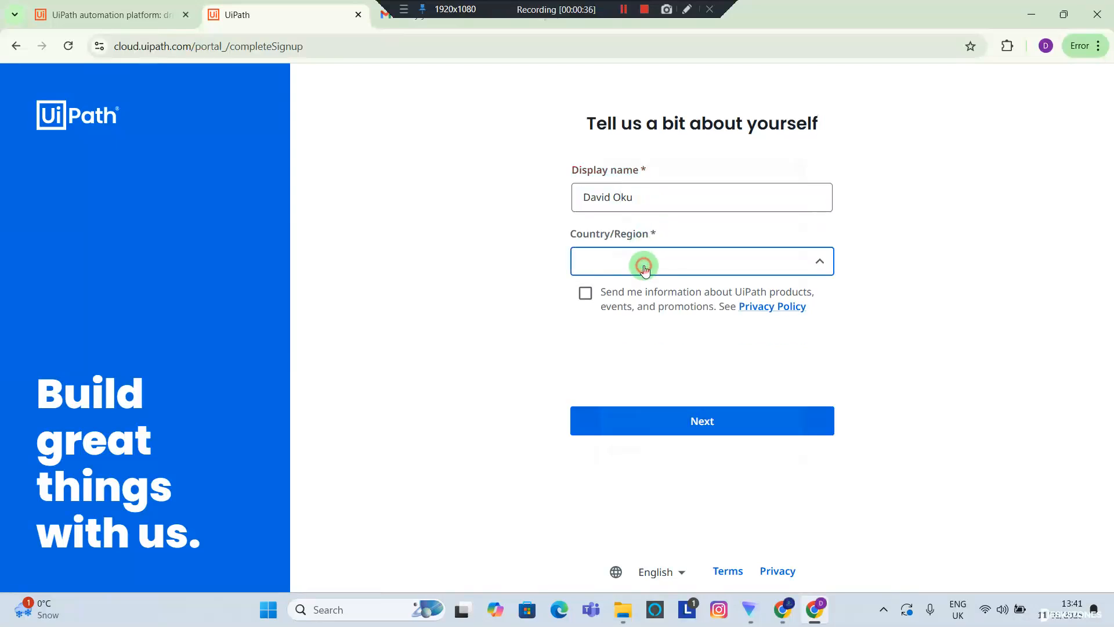
{"action": "left_click", "coordinate": [643, 261]}
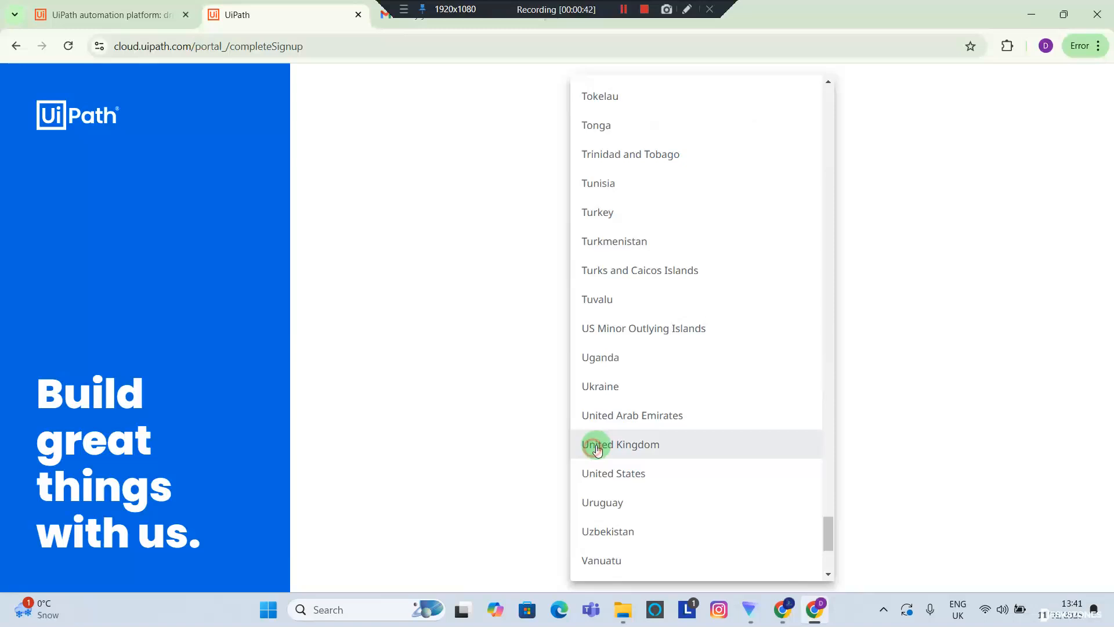
{"action": "left_click", "coordinate": [620, 444]}
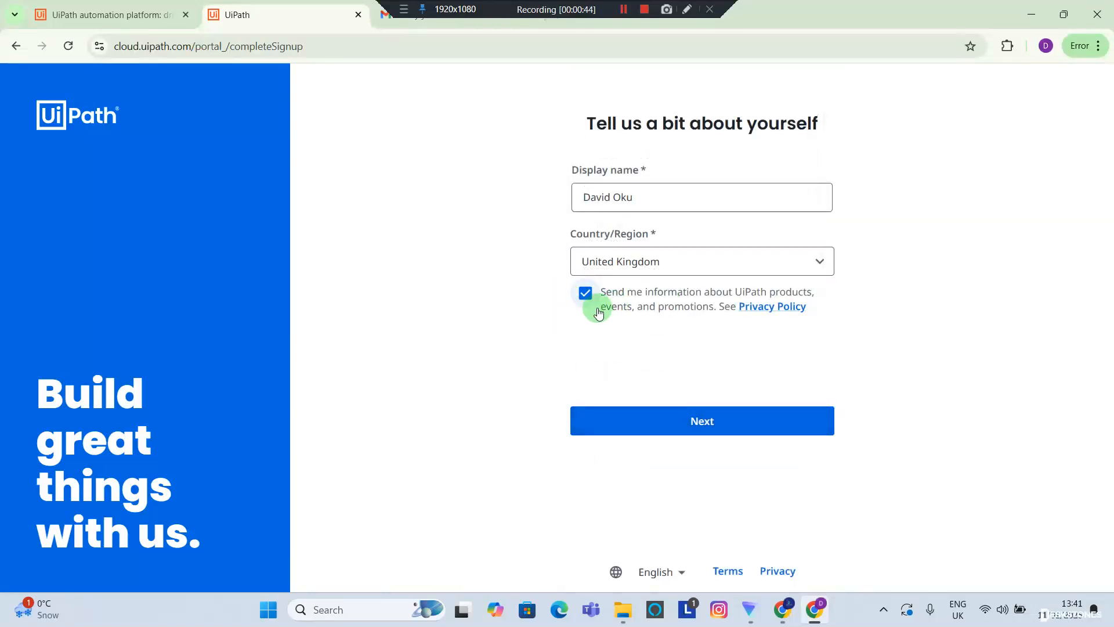
{"action": "mouse_move", "coordinate": [659, 304]}
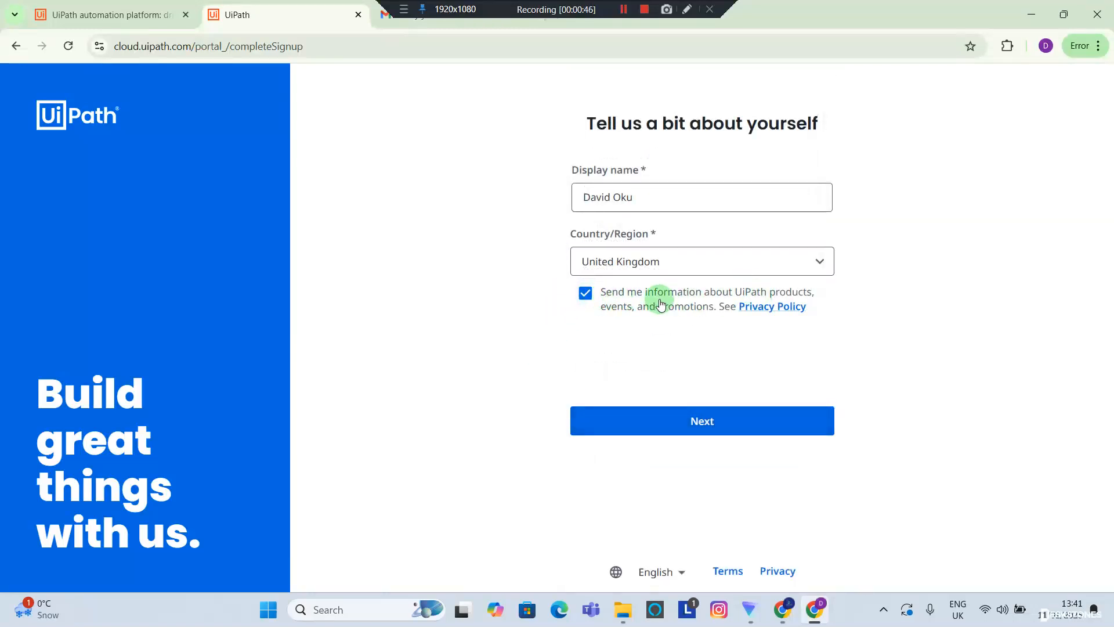
{"action": "left_click", "coordinate": [701, 420]}
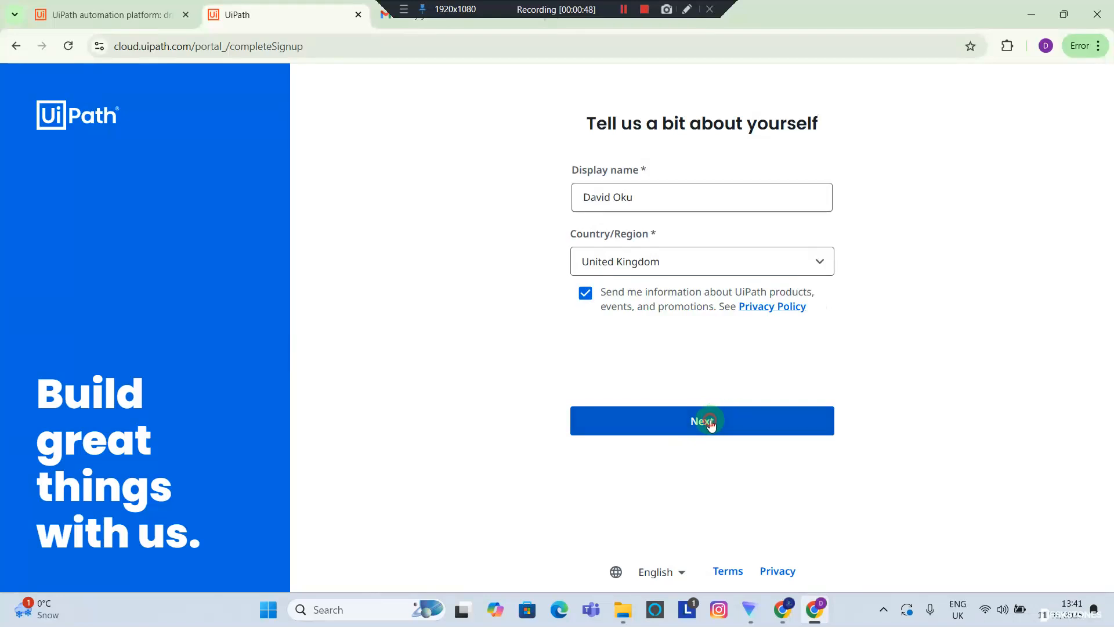
Submit the profile and create the cloud organization MasterOfLogicOrg.
{"action": "left_click", "coordinate": [701, 420]}
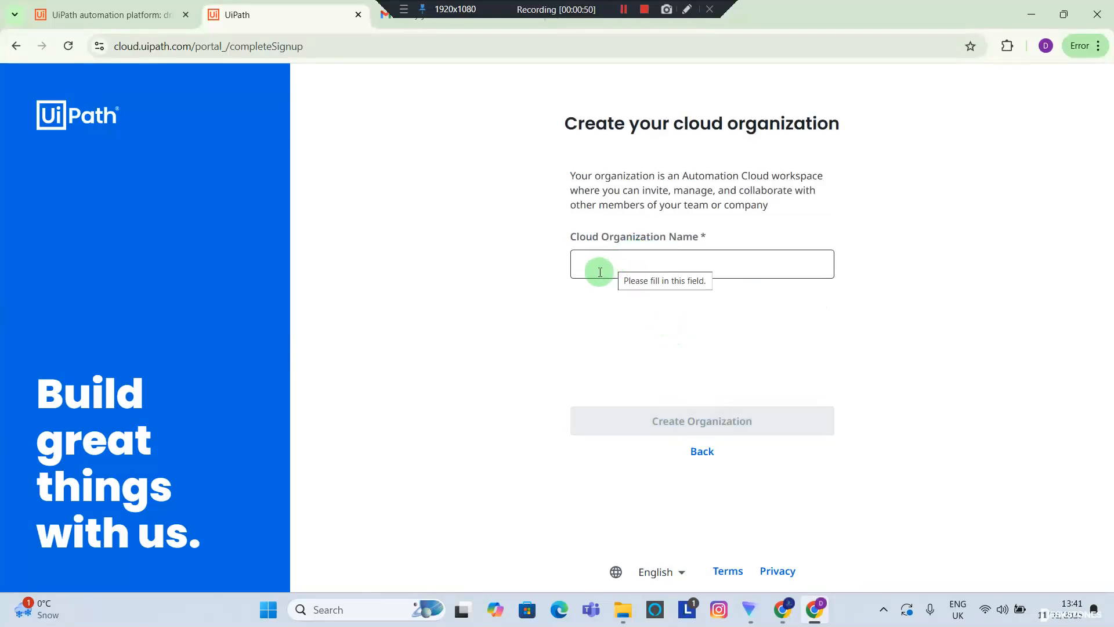
{"action": "left_click", "coordinate": [701, 264]}
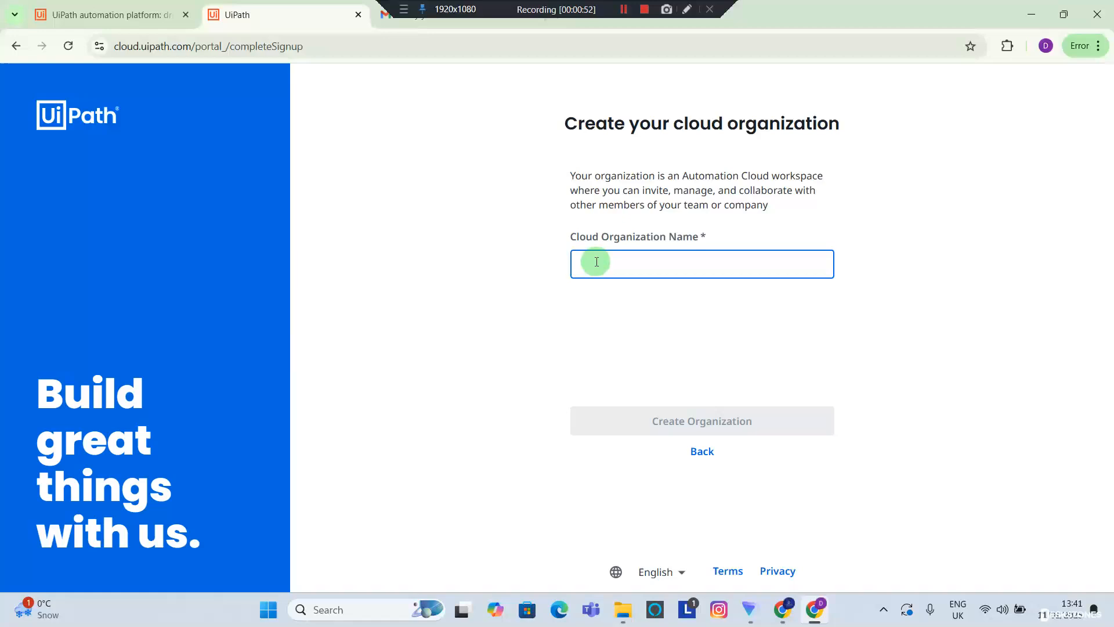
{"action": "type", "text": "Master"}
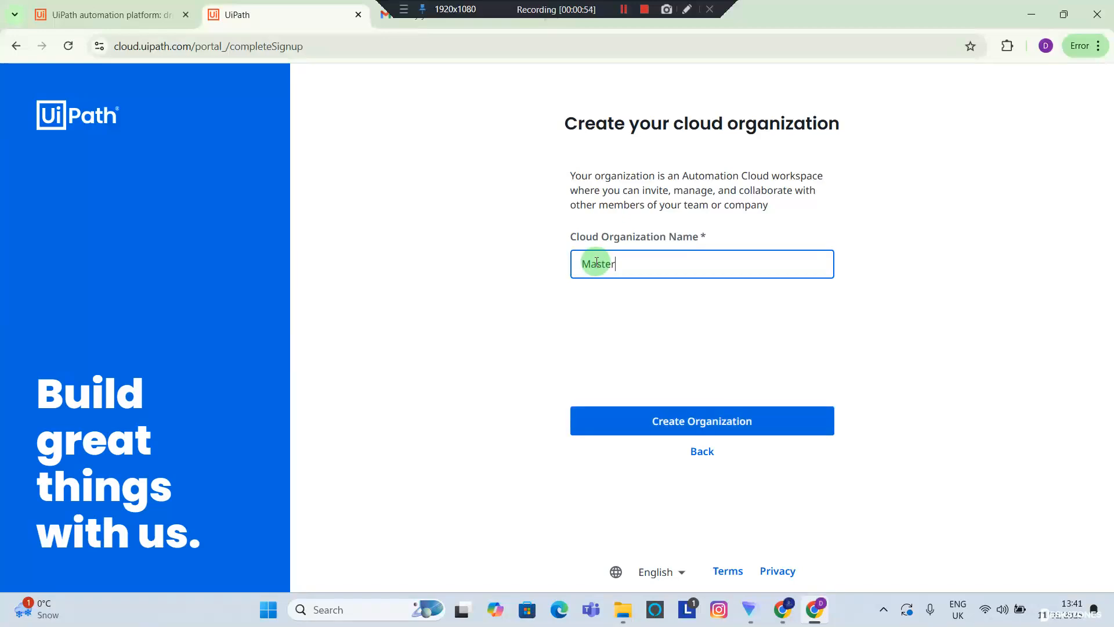
{"action": "type", "text": "OfLogic"}
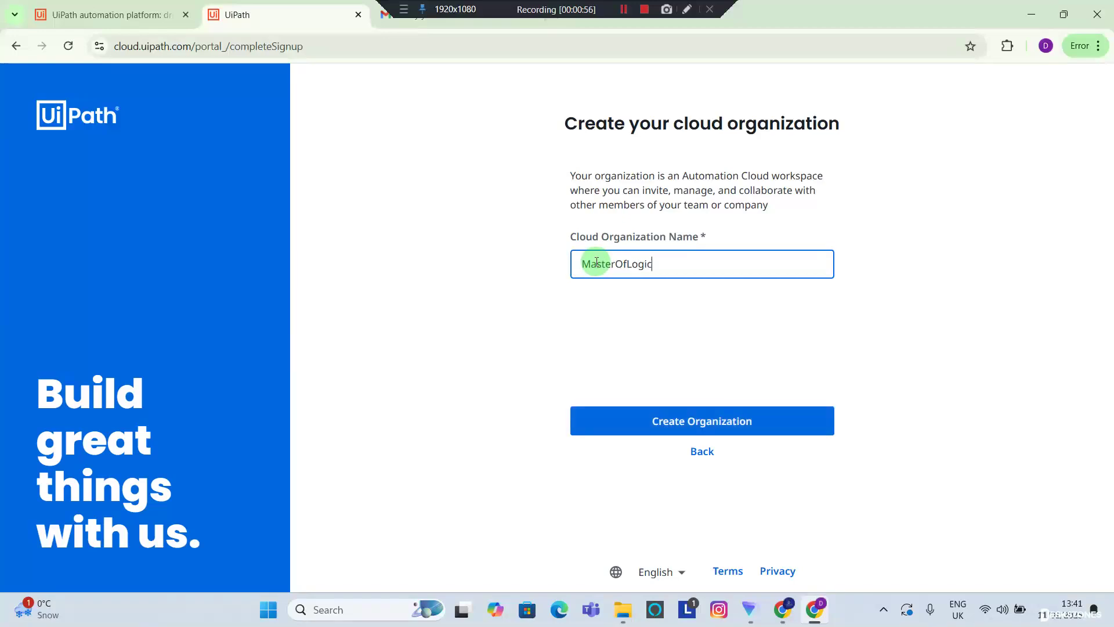
{"action": "type", "text": "Org"}
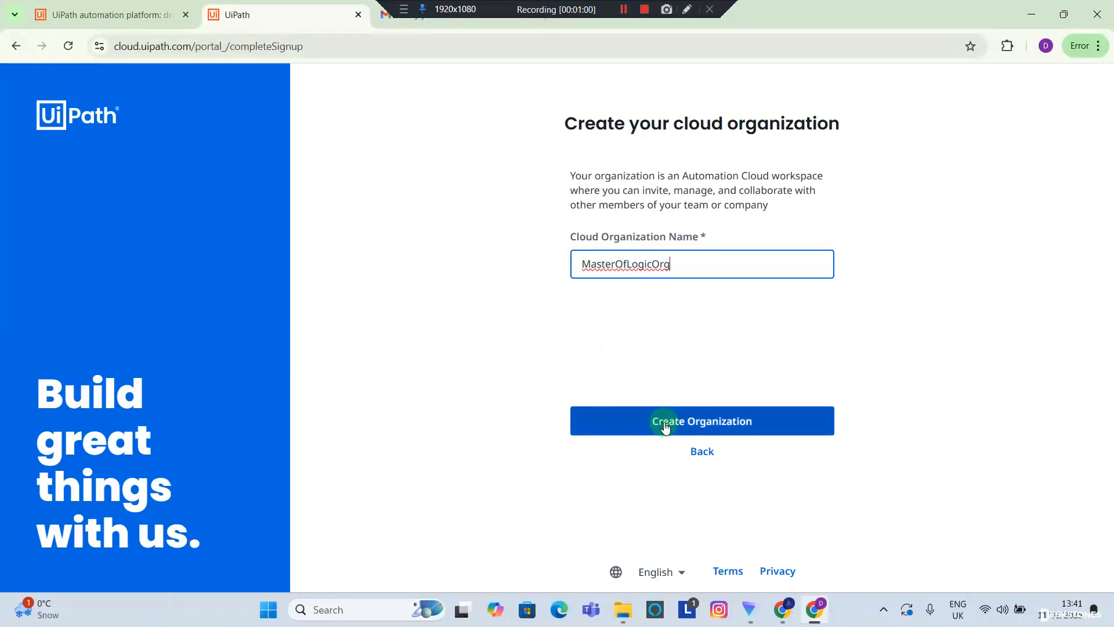
{"action": "left_click", "coordinate": [701, 420]}
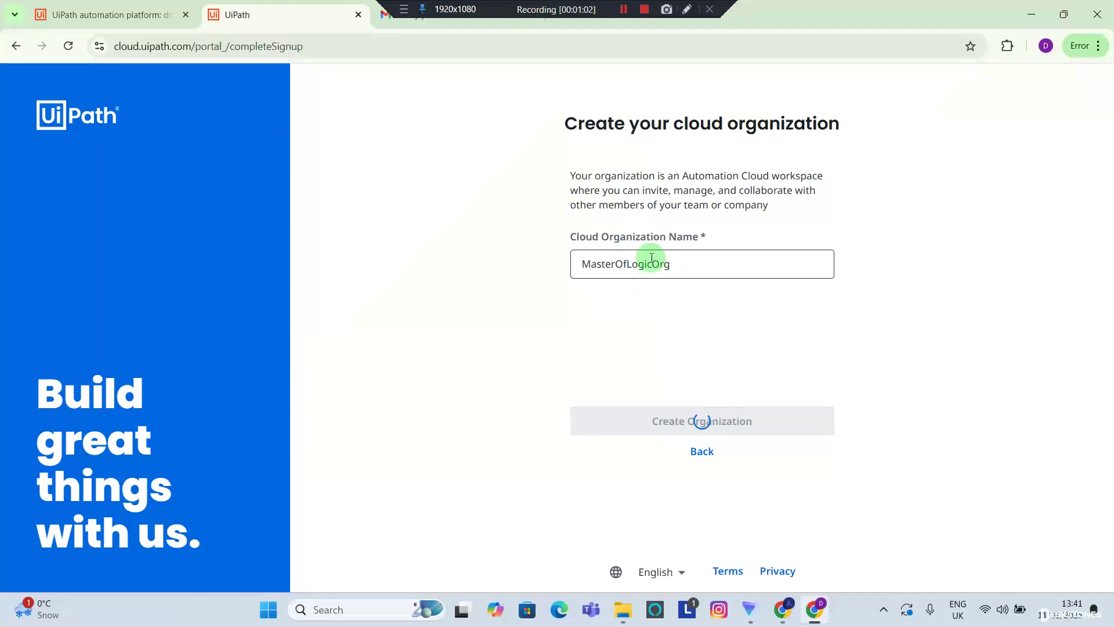
{"action": "left_click", "coordinate": [701, 420]}
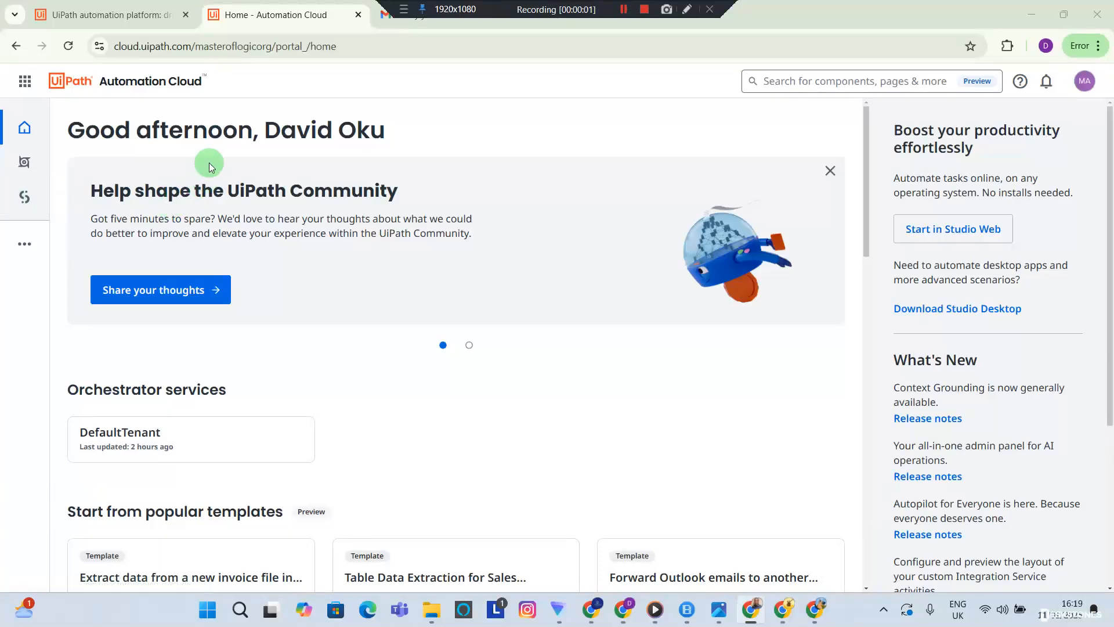
{"action": "mouse_move", "coordinate": [25, 162]}
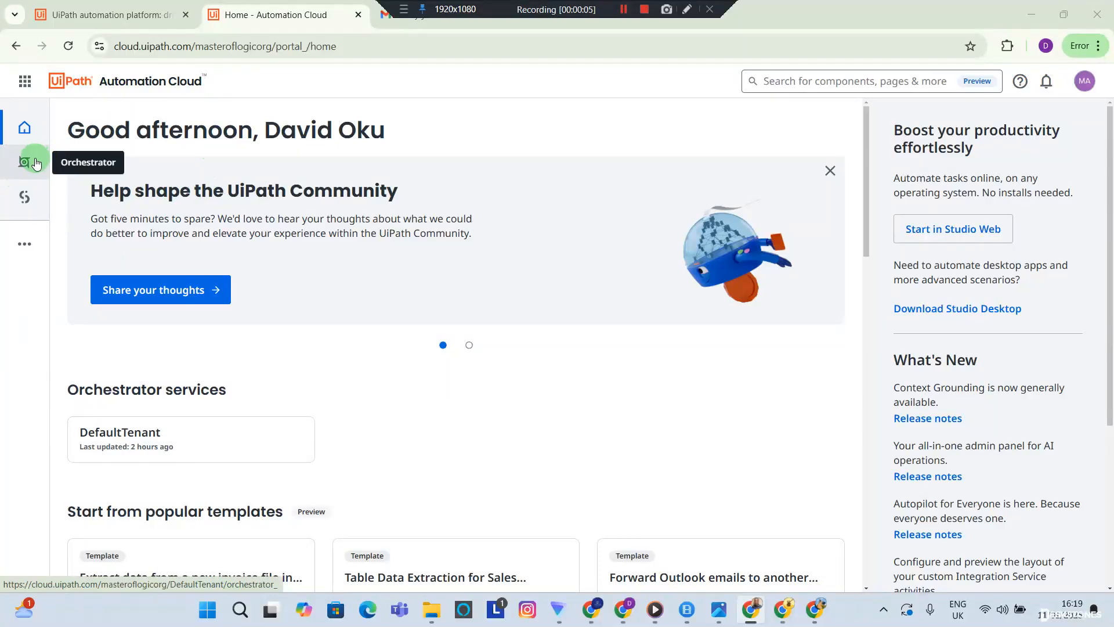
{"action": "mouse_move", "coordinate": [111, 89]}
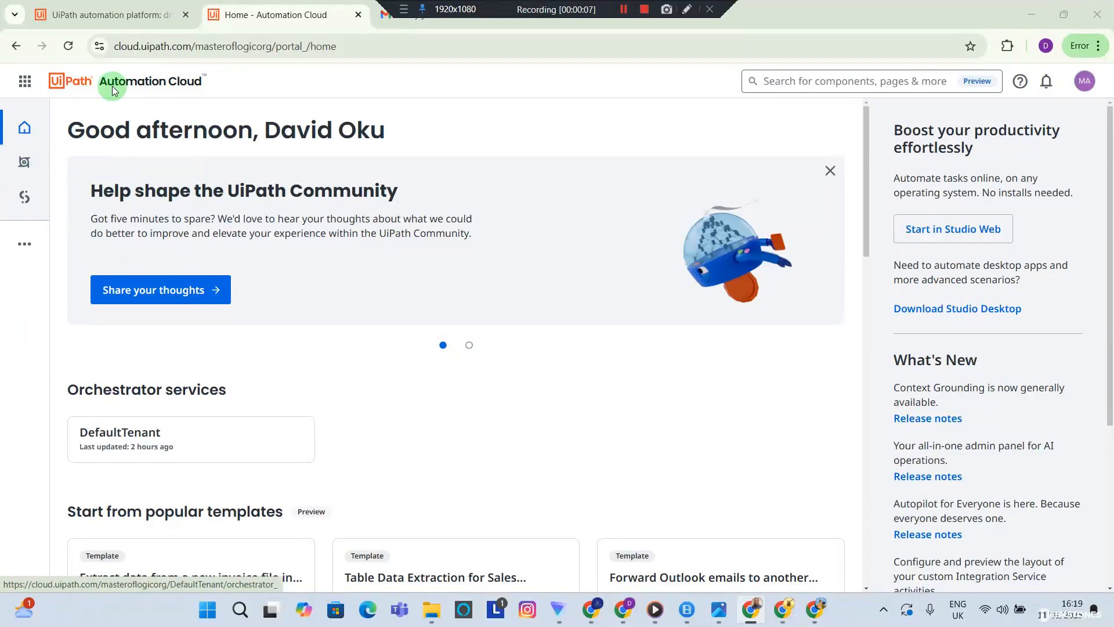
Reload the Automation Cloud home page listing DefaultTenant.
{"action": "left_click", "coordinate": [68, 46]}
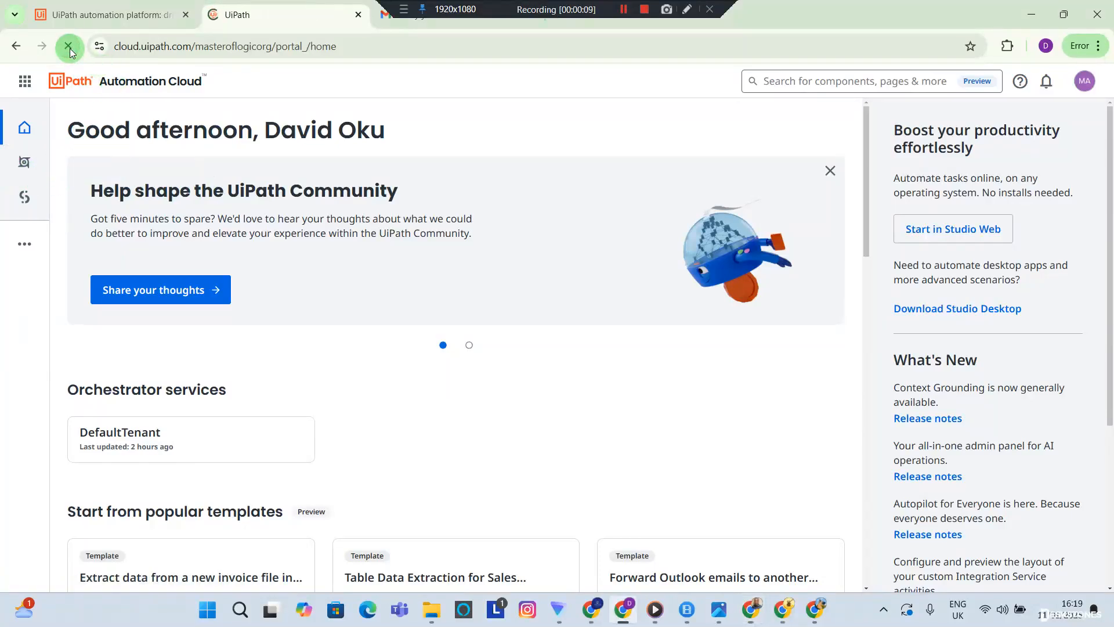
{"action": "left_click", "coordinate": [68, 46]}
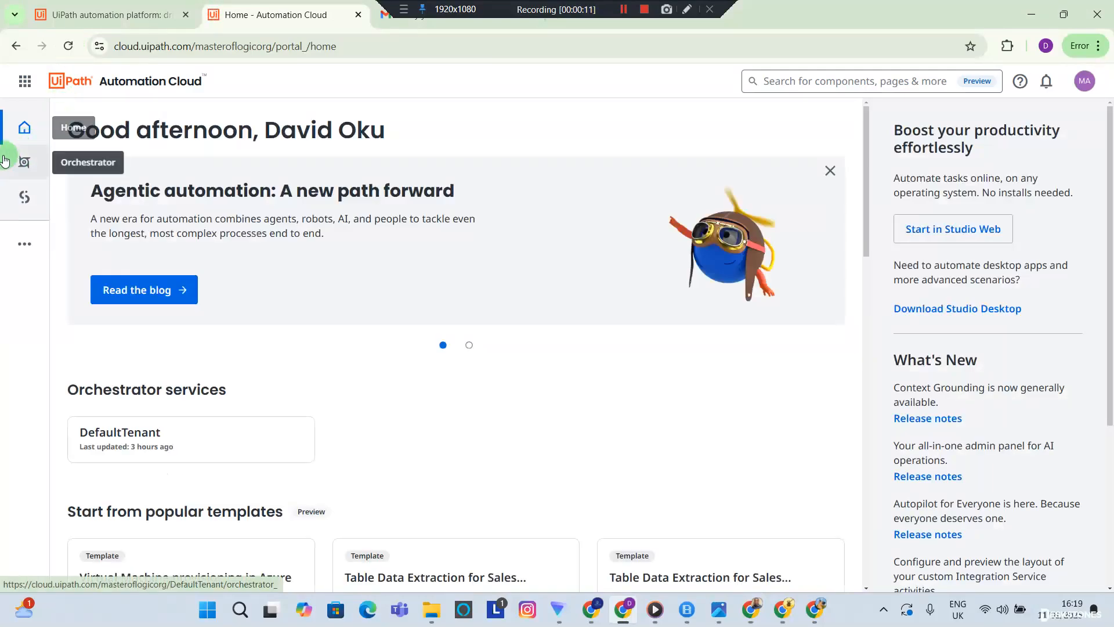
{"action": "mouse_move", "coordinate": [25, 160]}
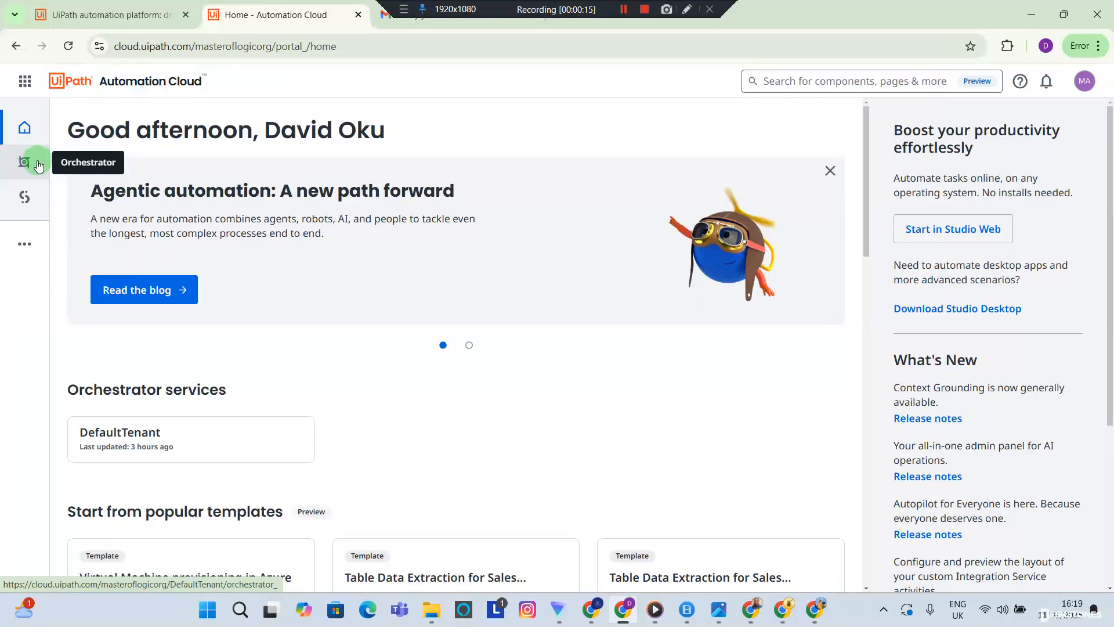
{"action": "mouse_move", "coordinate": [25, 162]}
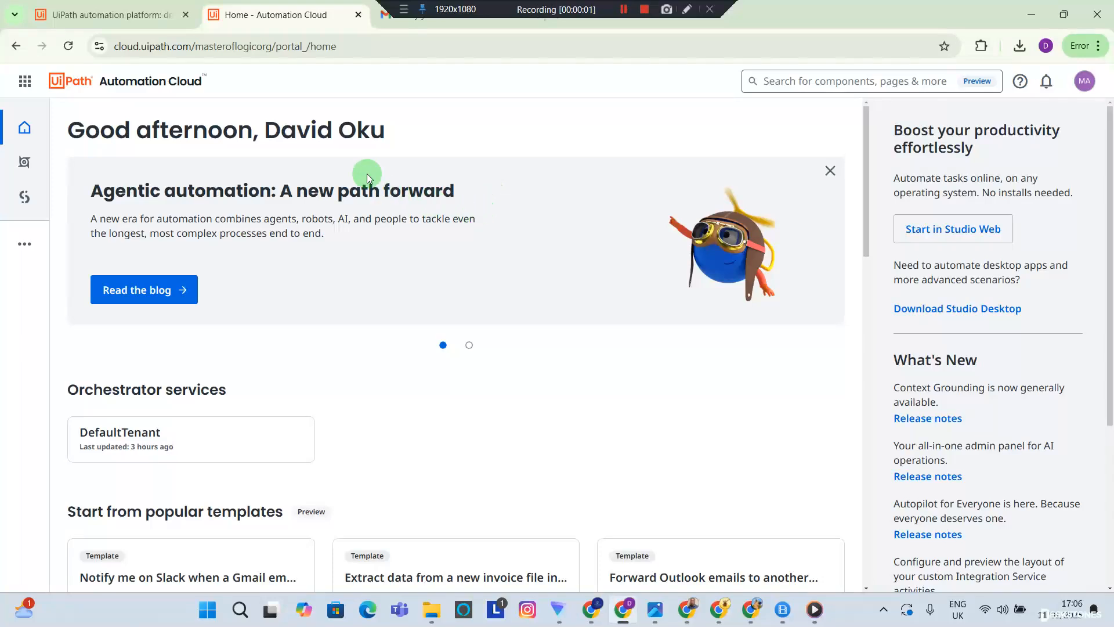
{"action": "mouse_move", "coordinate": [24, 162]}
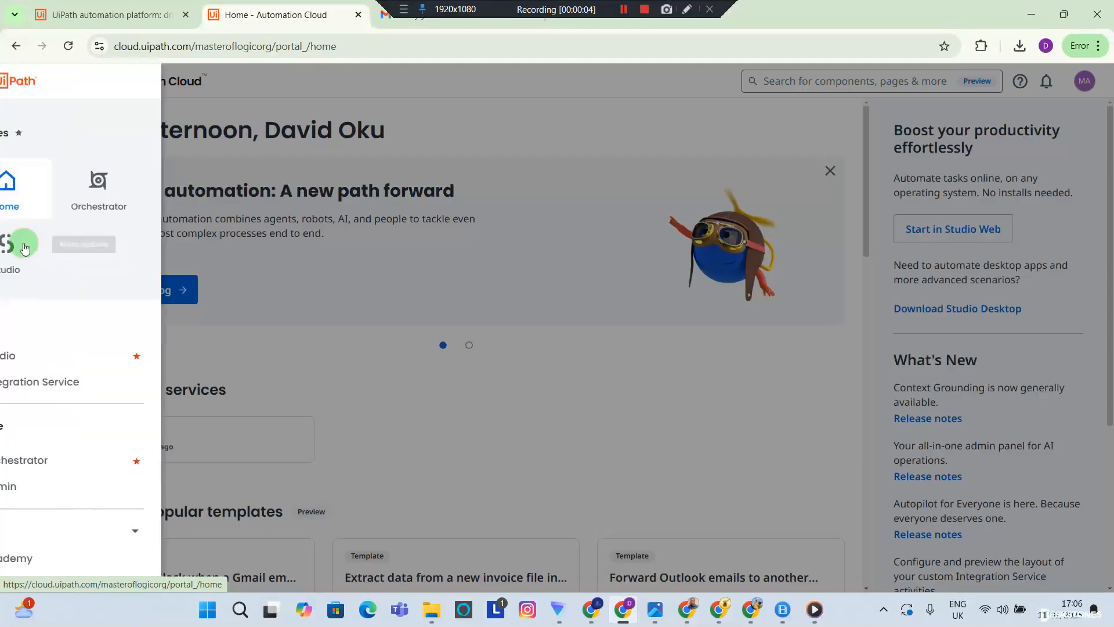
Go from the product launcher to the MasterOfLogicOrg Administration page via Admin.
{"action": "left_click", "coordinate": [25, 80]}
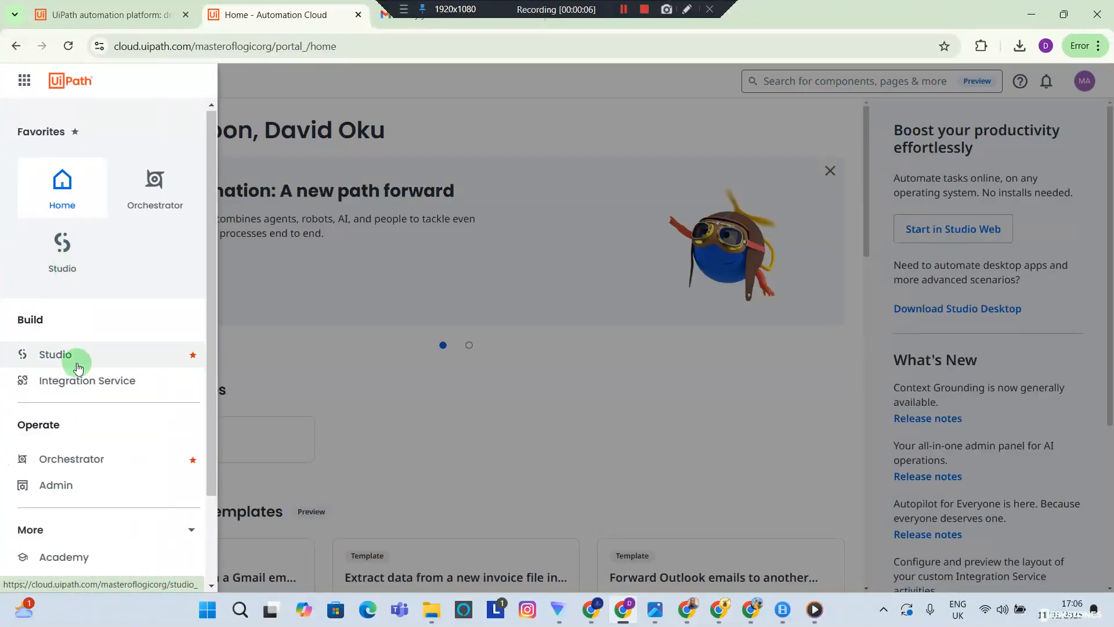
{"action": "scroll", "scroll_direction": "down", "scroll_amount": 3}
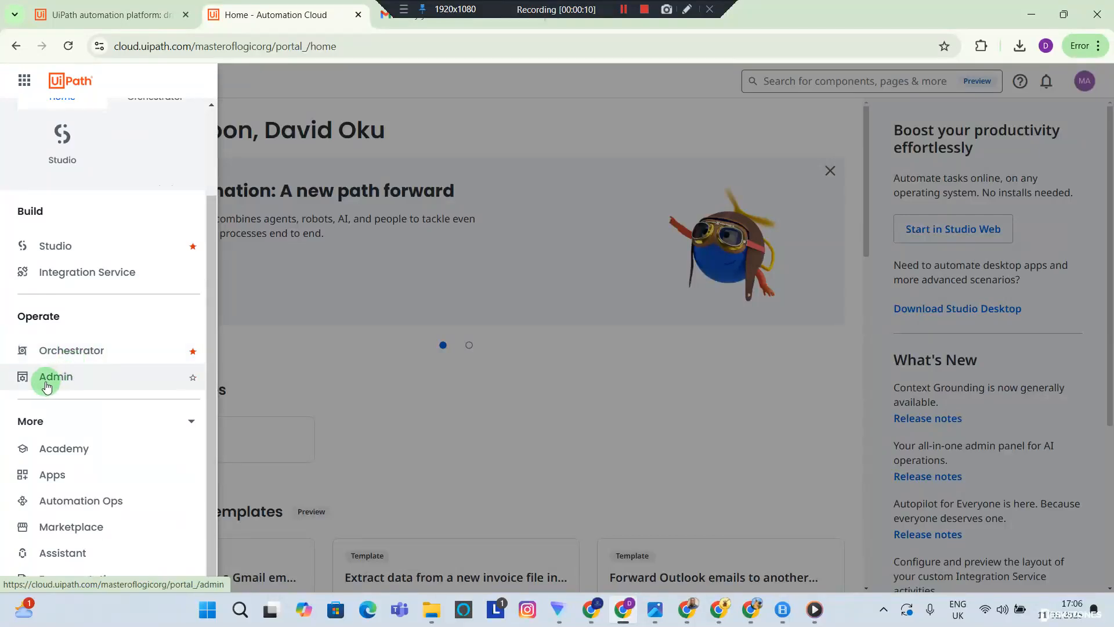
{"action": "left_click", "coordinate": [55, 376]}
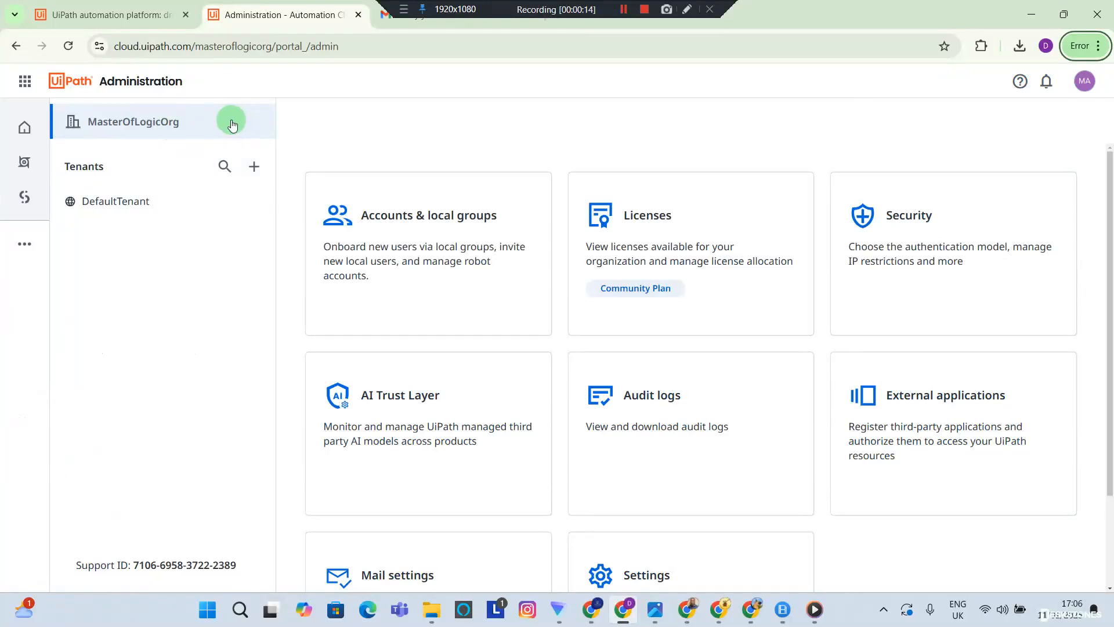
{"action": "mouse_move", "coordinate": [288, 277]}
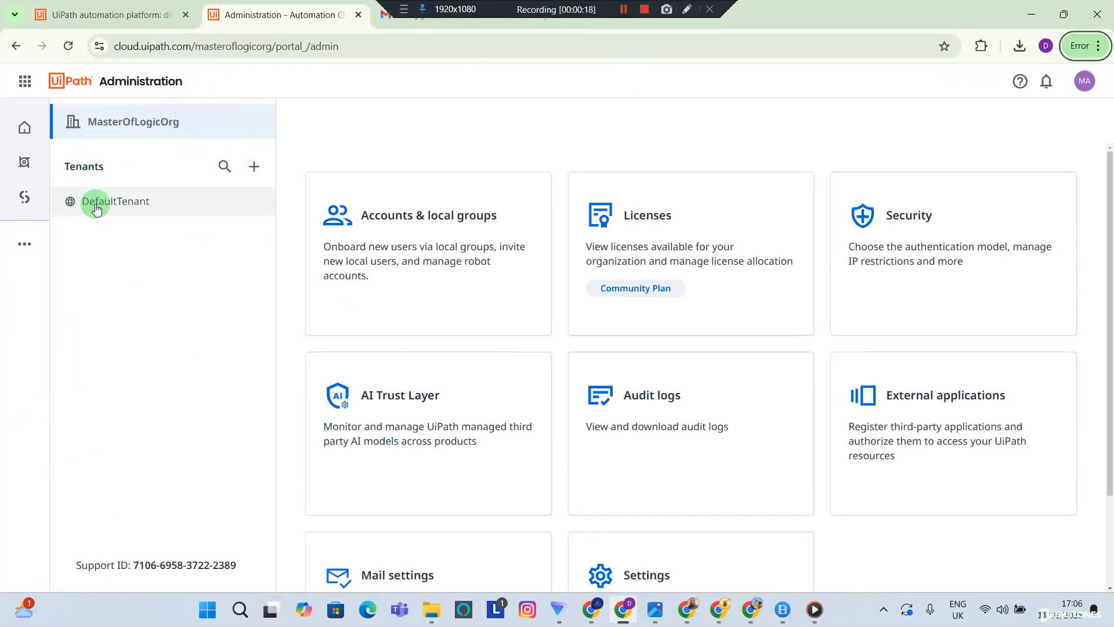
{"action": "mouse_move", "coordinate": [115, 212]}
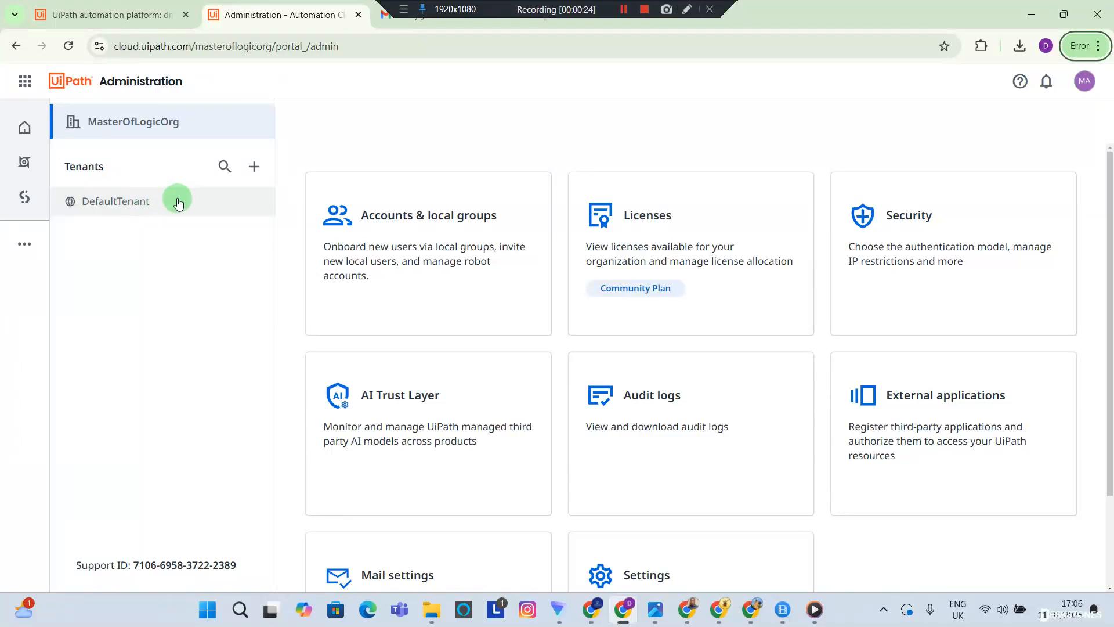
Show DefaultTenant's Services page listing Orchestrator and Integration Service.
{"action": "left_click", "coordinate": [115, 201]}
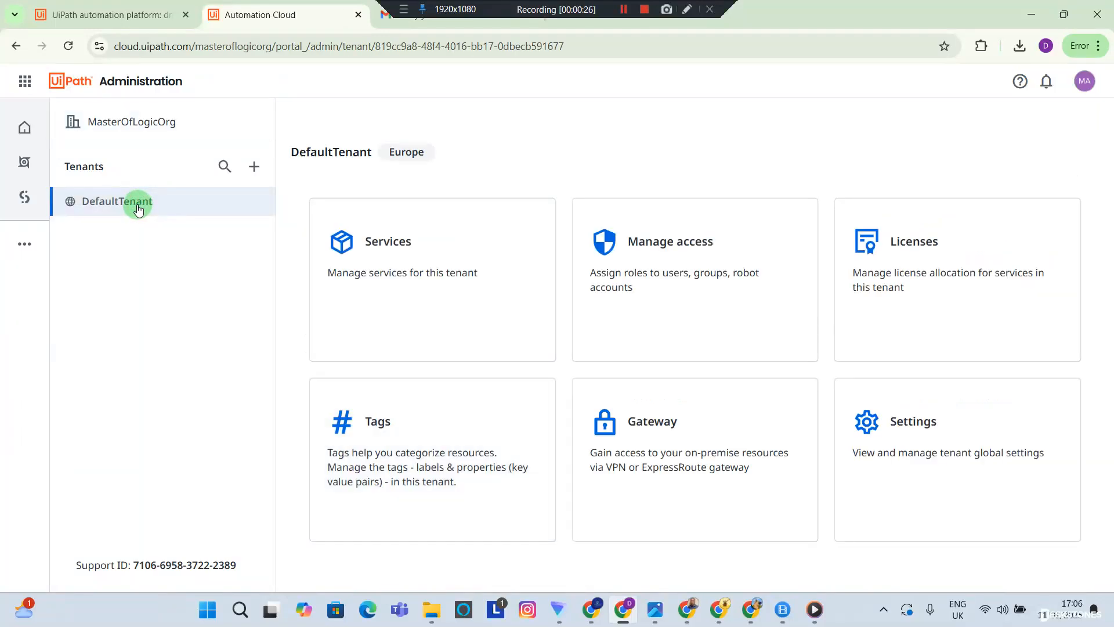
{"action": "mouse_move", "coordinate": [282, 206]}
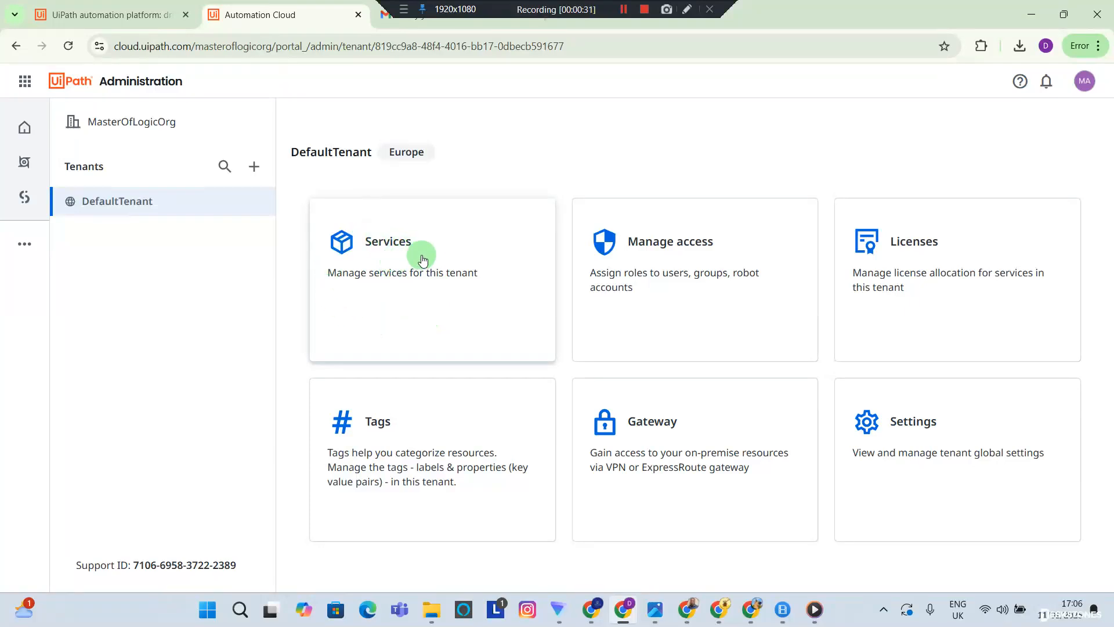
{"action": "left_click", "coordinate": [402, 255]}
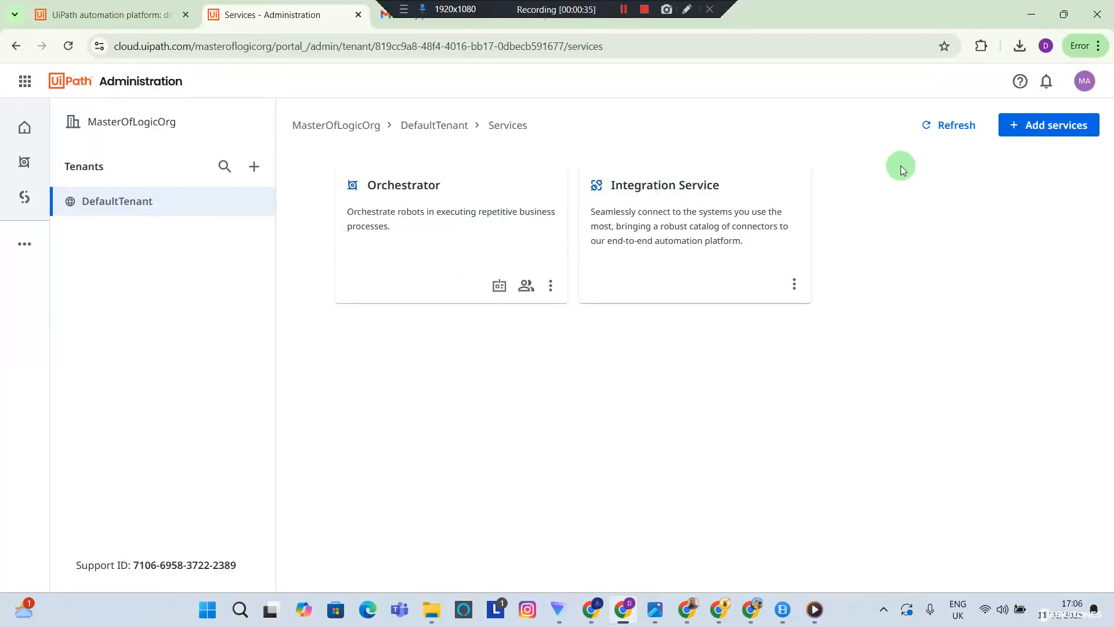
{"action": "left_click", "coordinate": [1047, 126]}
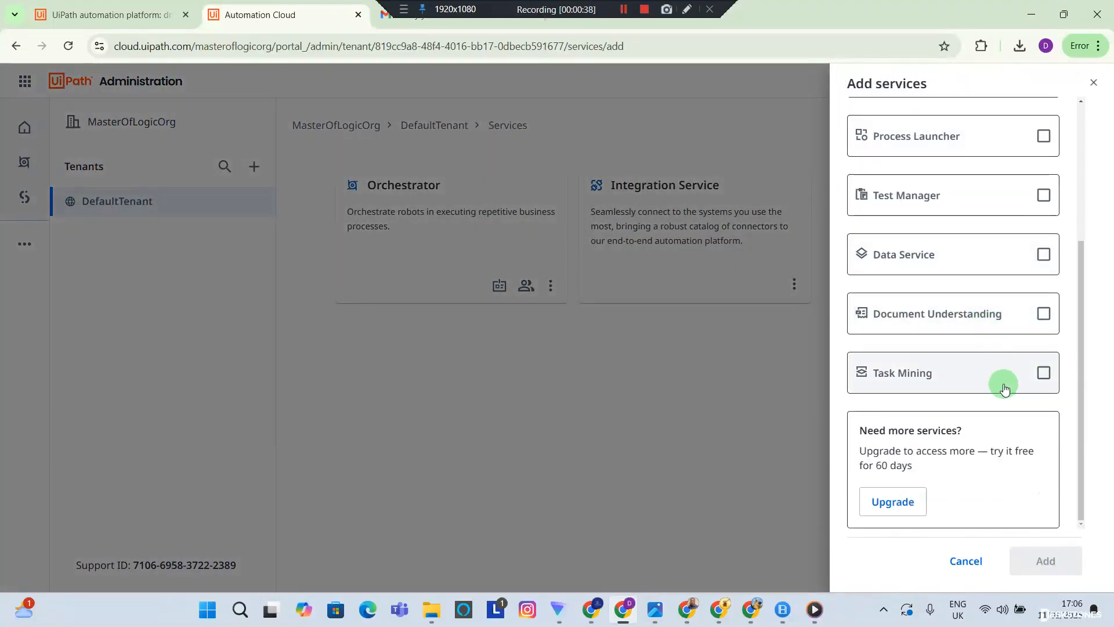
{"action": "mouse_move", "coordinate": [752, 421]}
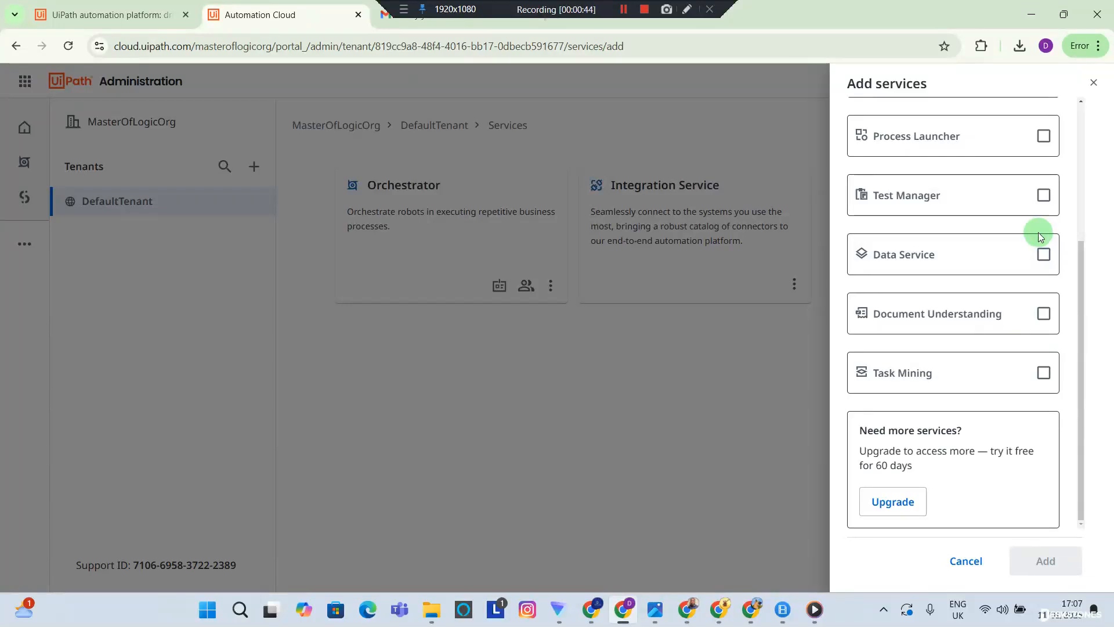
{"action": "mouse_move", "coordinate": [759, 447]}
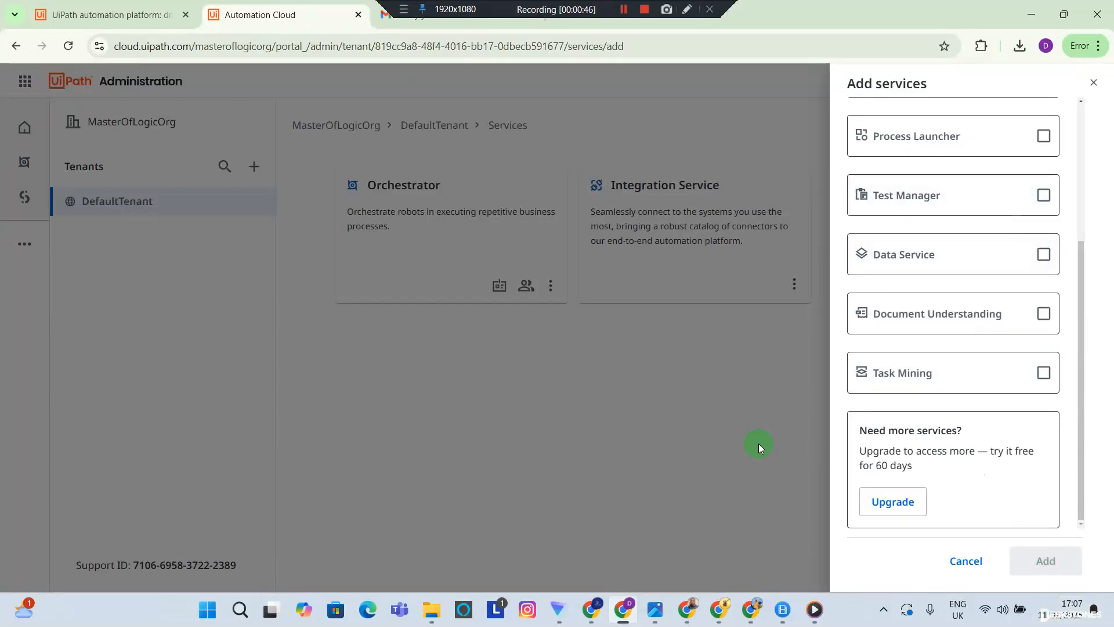
{"action": "left_click", "coordinate": [965, 560]}
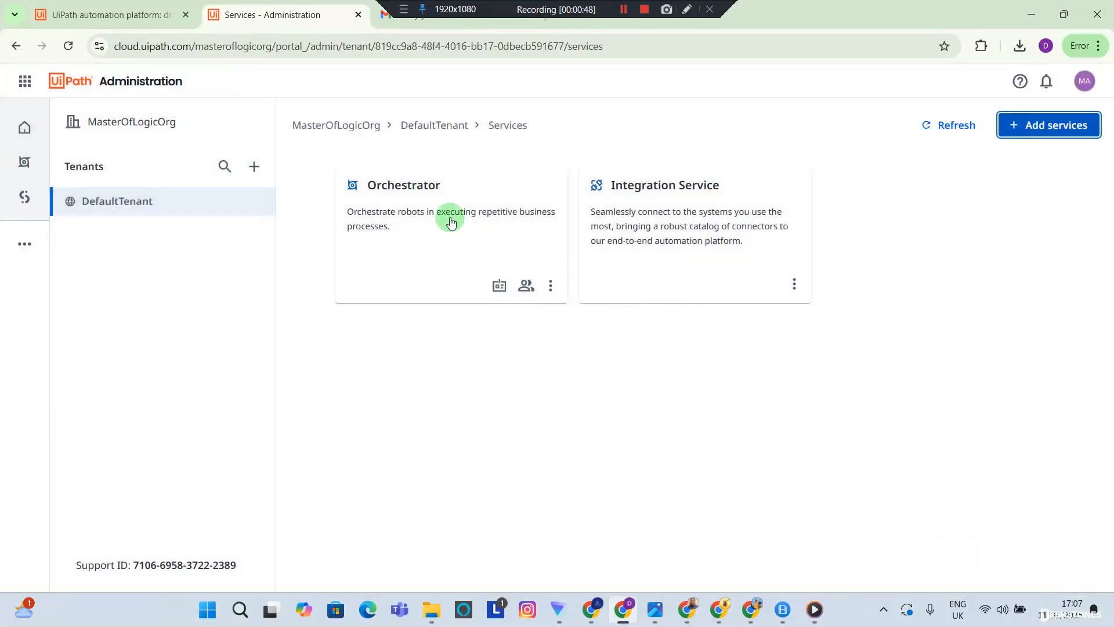
{"action": "mouse_move", "coordinate": [571, 277]}
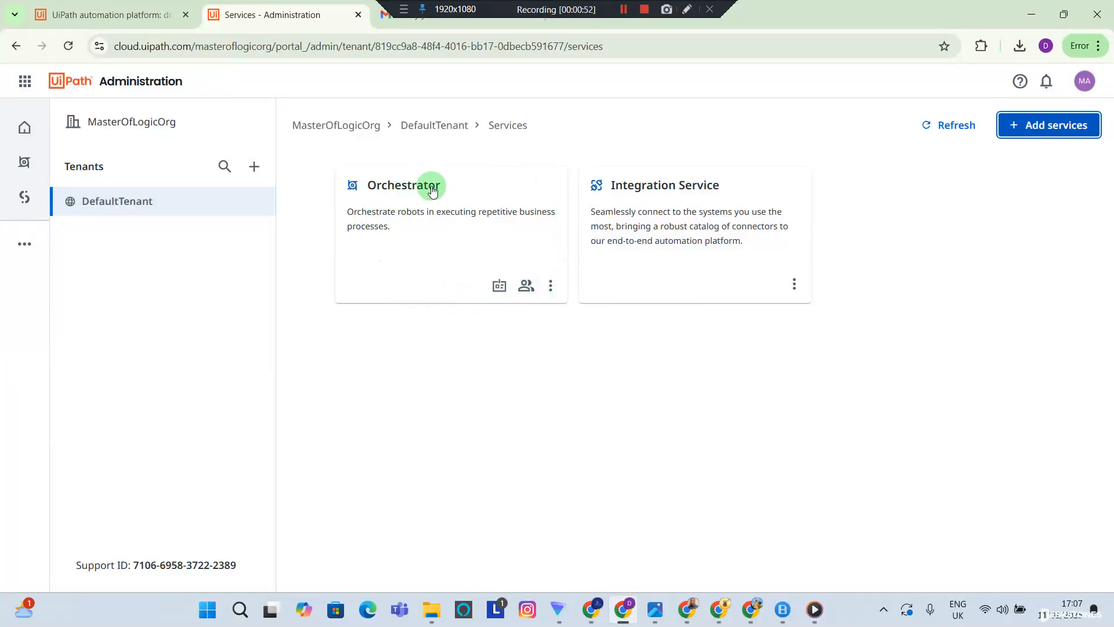
{"action": "mouse_move", "coordinate": [550, 286]}
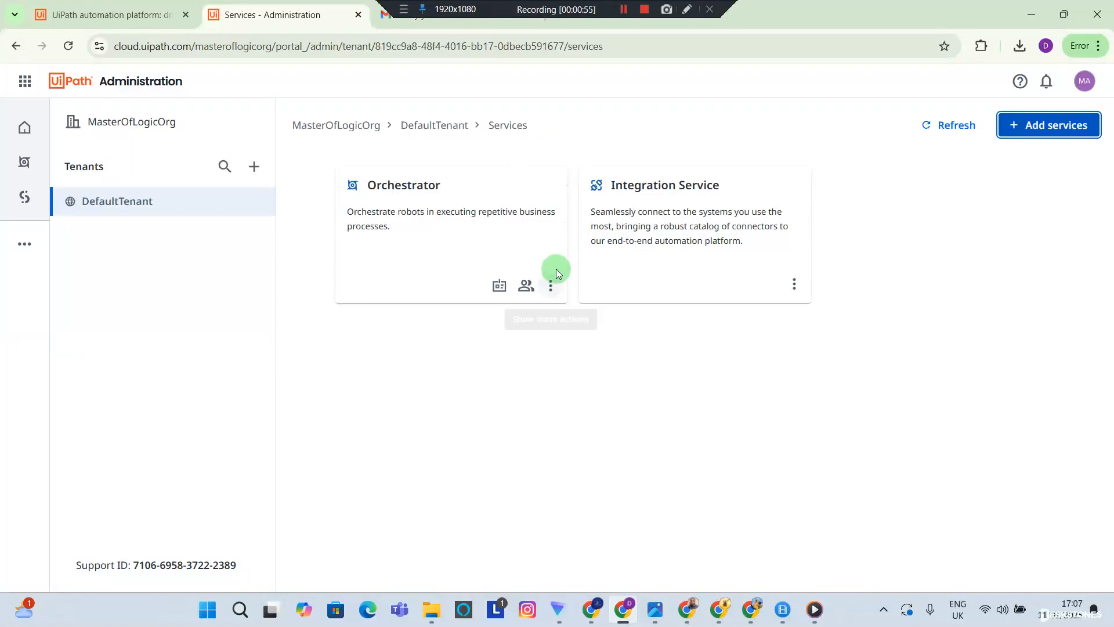
{"action": "left_click", "coordinate": [551, 285]}
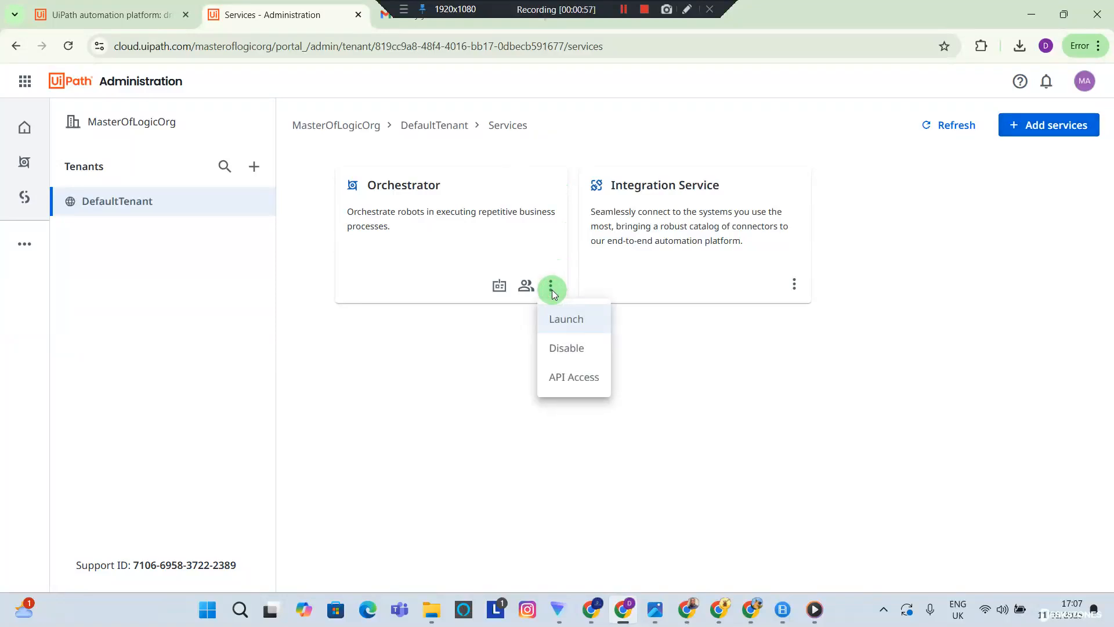
{"action": "mouse_move", "coordinate": [581, 344]}
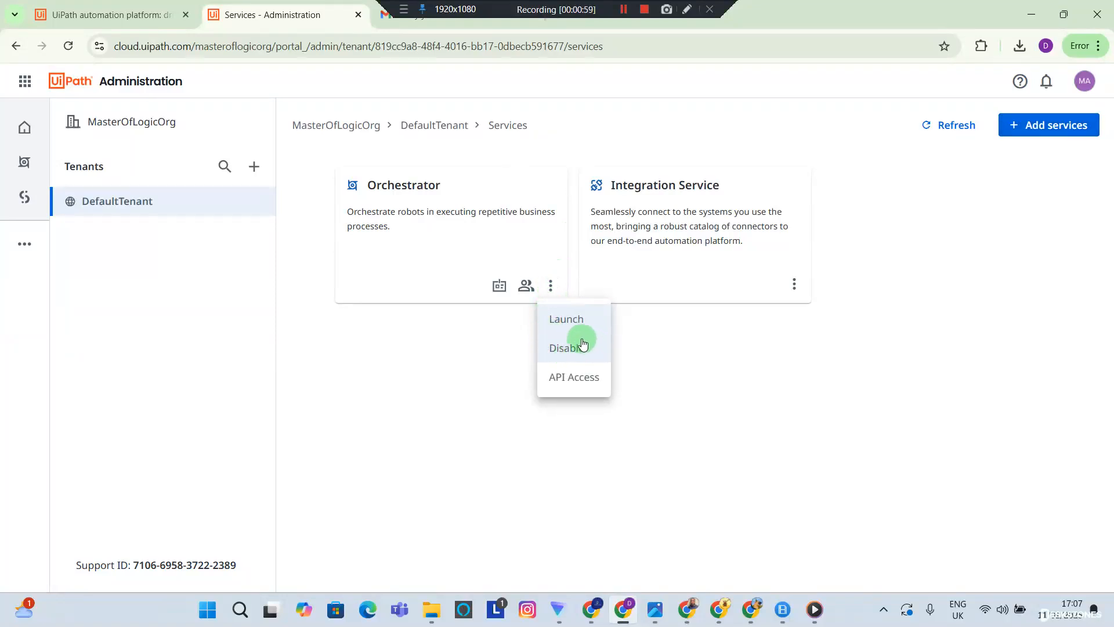
{"action": "mouse_move", "coordinate": [584, 353]}
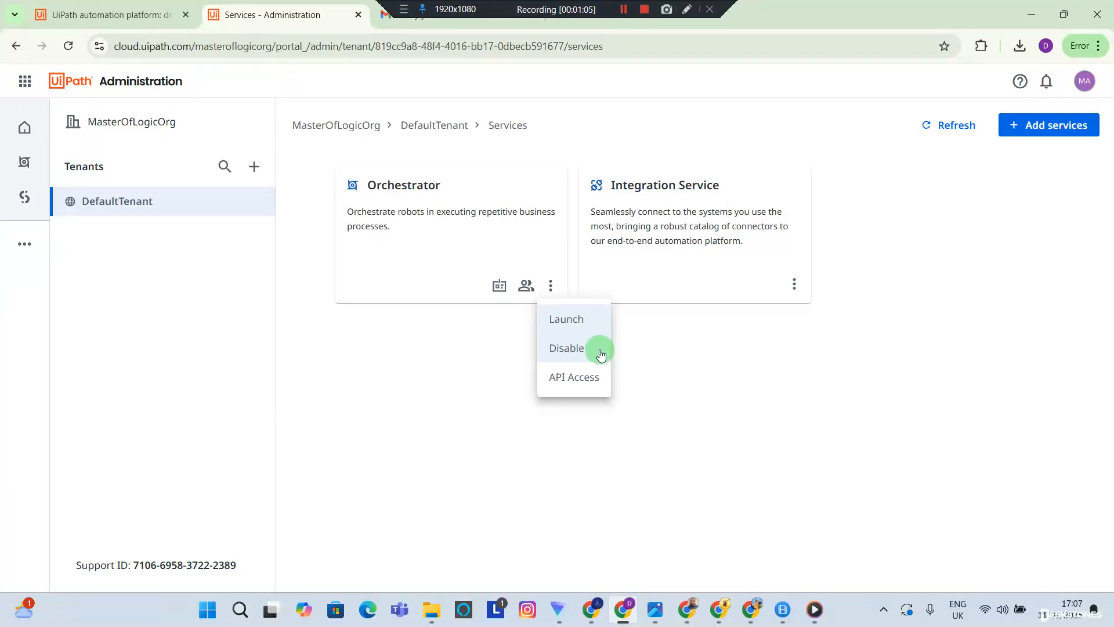
{"action": "mouse_move", "coordinate": [550, 347]}
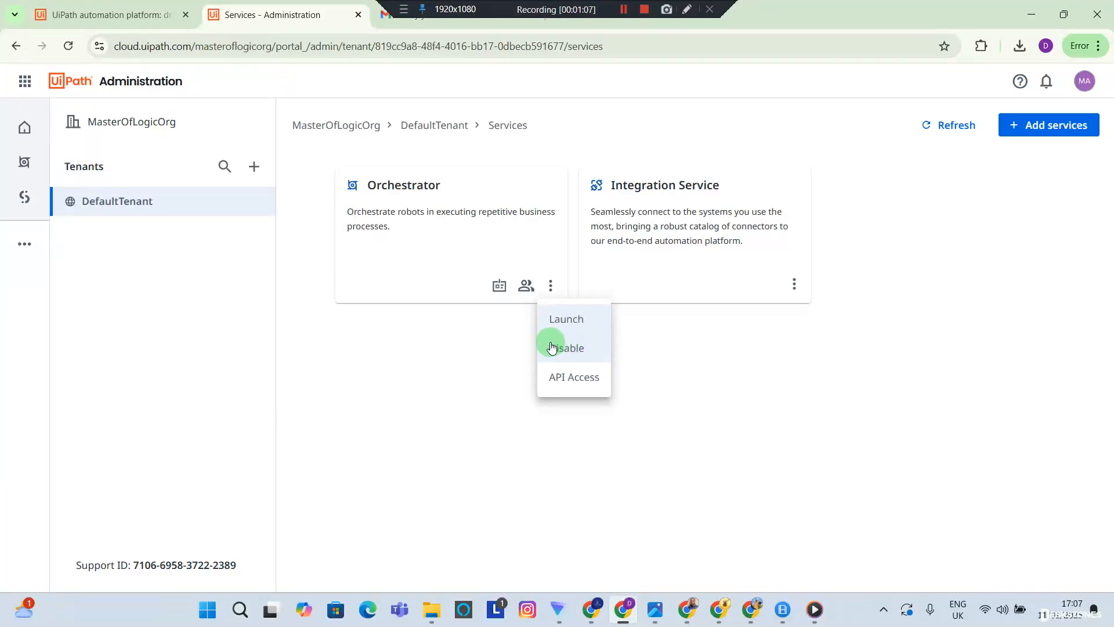
{"action": "mouse_move", "coordinate": [434, 344]}
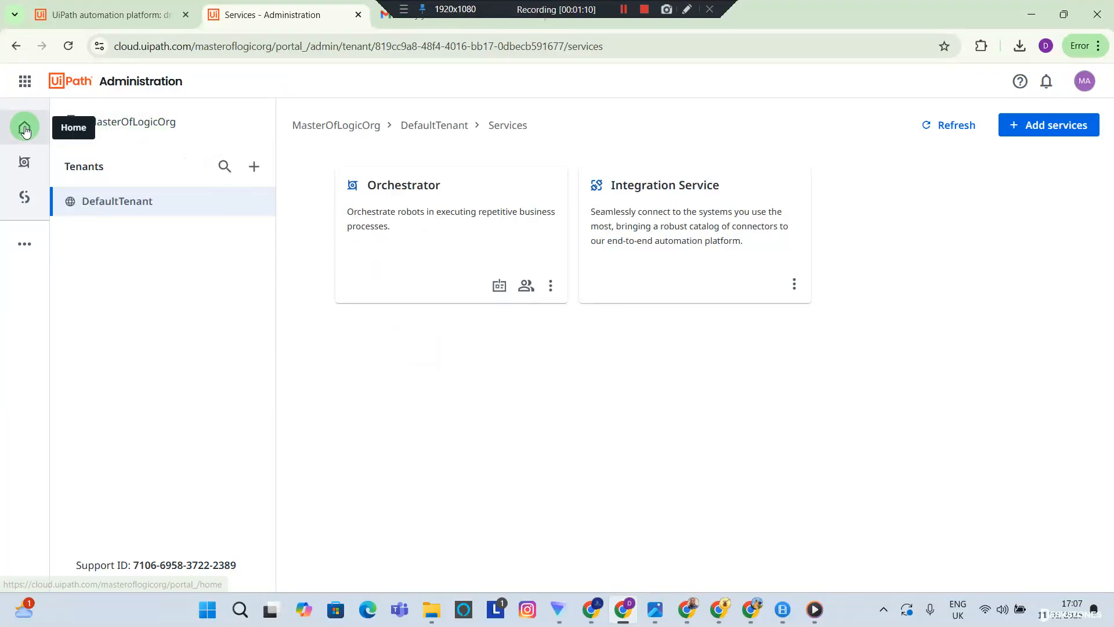
Launch Orchestrator, dismiss its tour, and switch to the tenant's Robots page.
{"action": "left_click", "coordinate": [24, 128]}
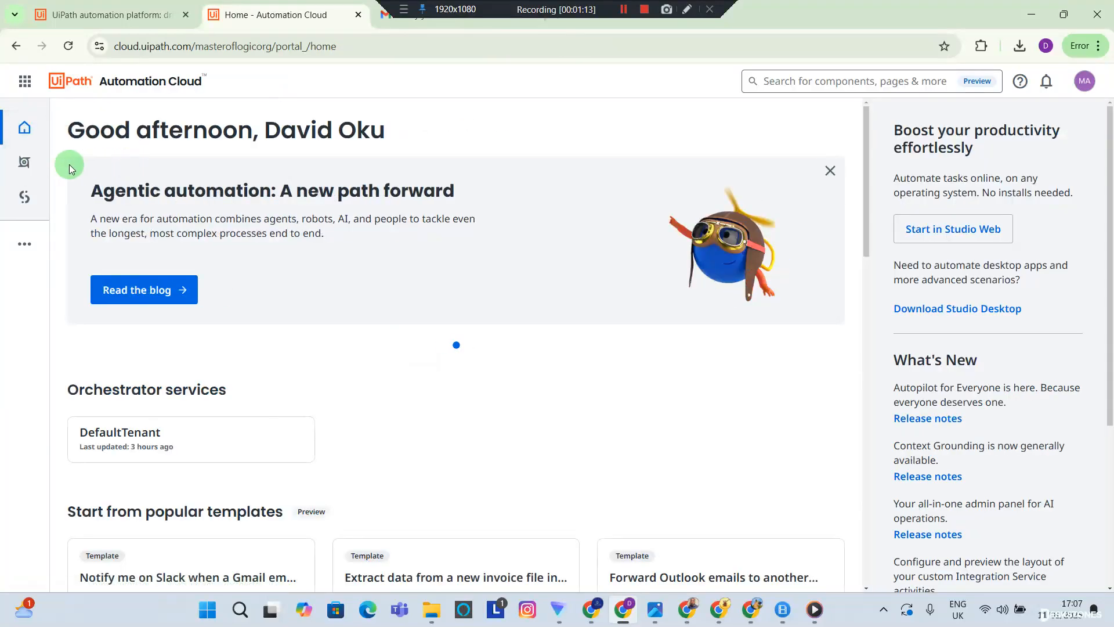
{"action": "mouse_move", "coordinate": [23, 163]}
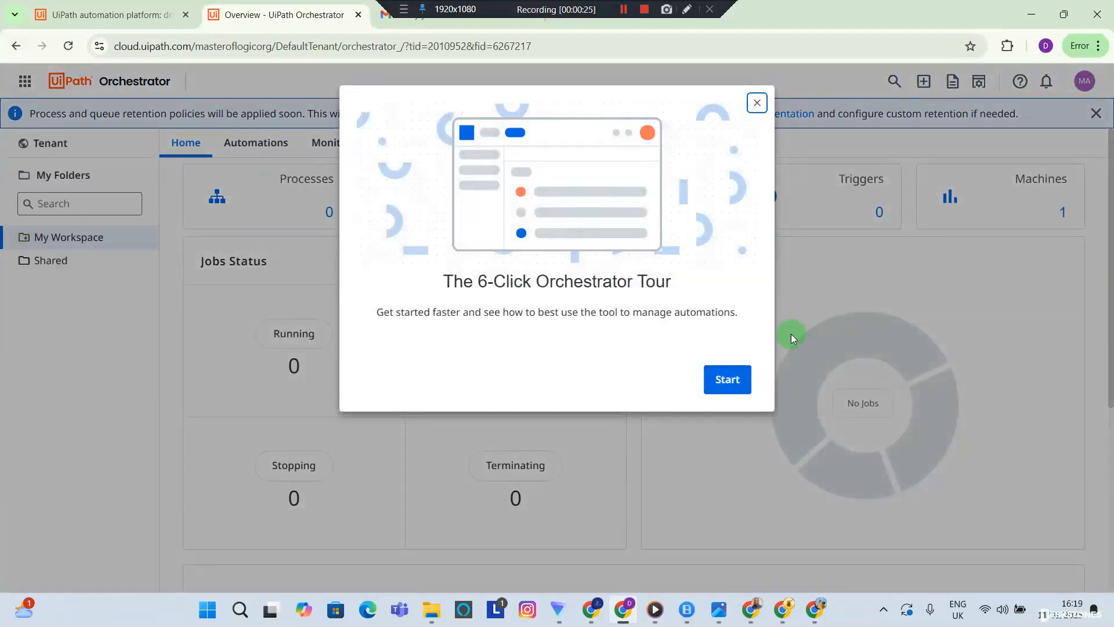
{"action": "mouse_move", "coordinate": [756, 103]}
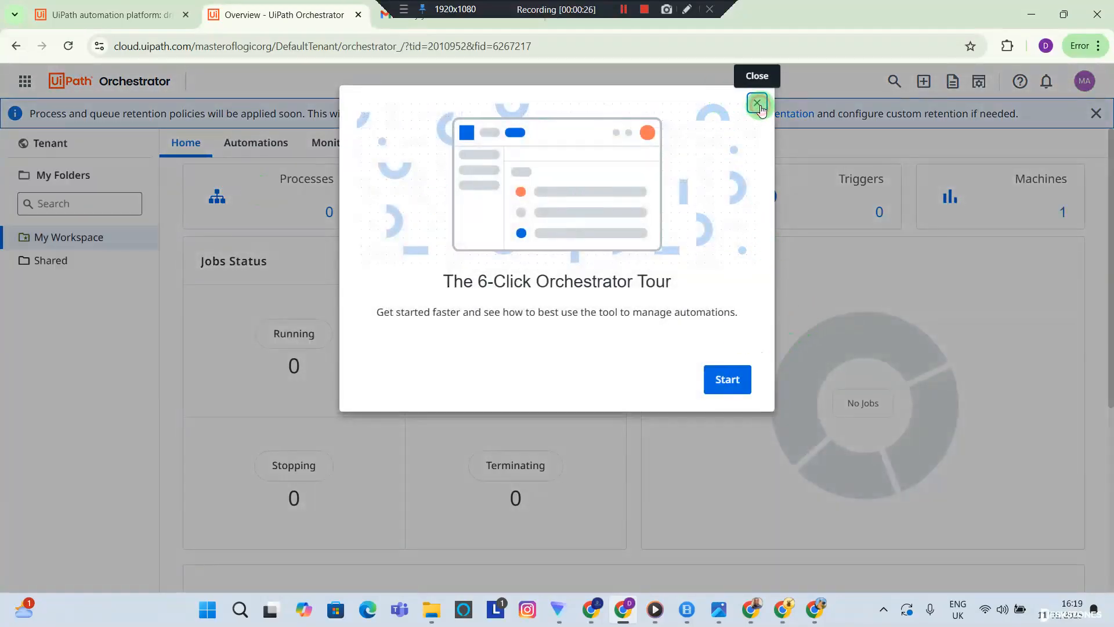
{"action": "left_click", "coordinate": [757, 104]}
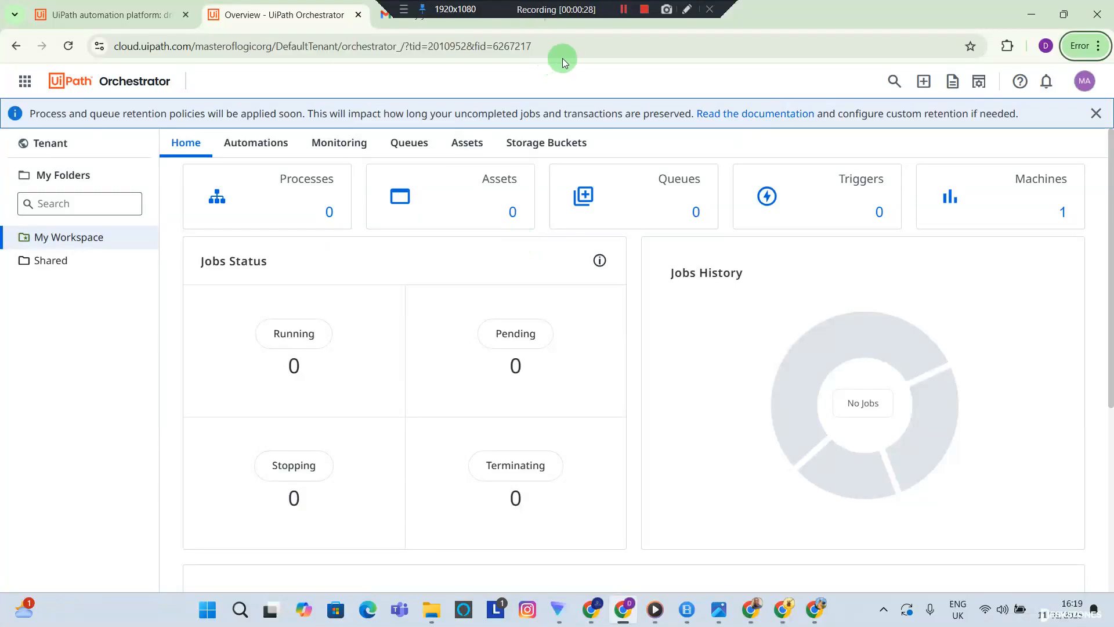
{"action": "mouse_move", "coordinate": [546, 97]}
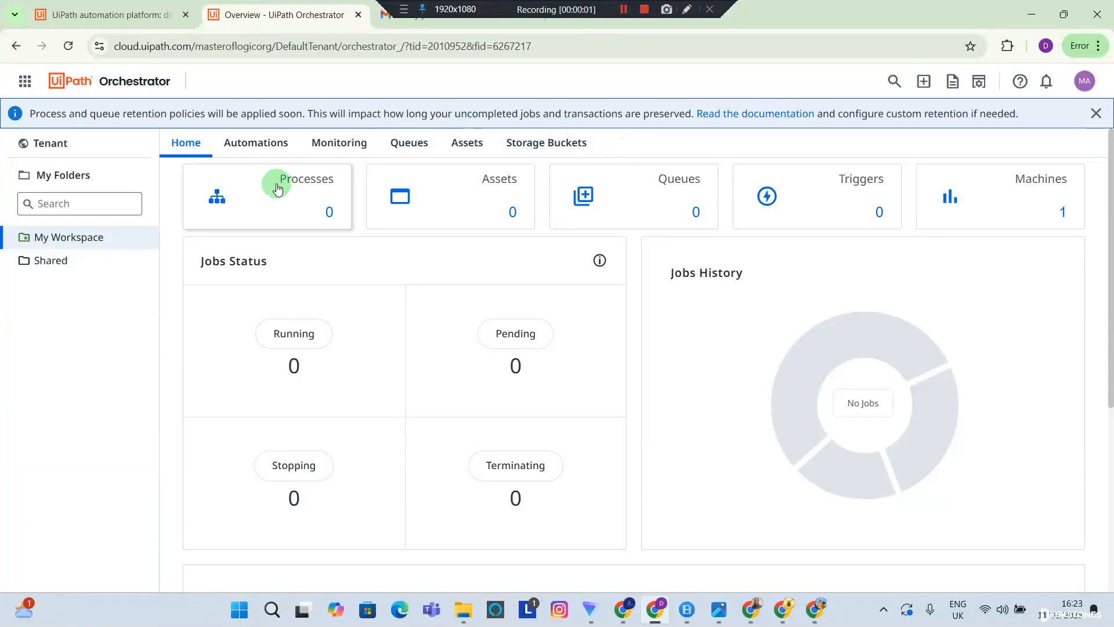
{"action": "mouse_move", "coordinate": [114, 237]}
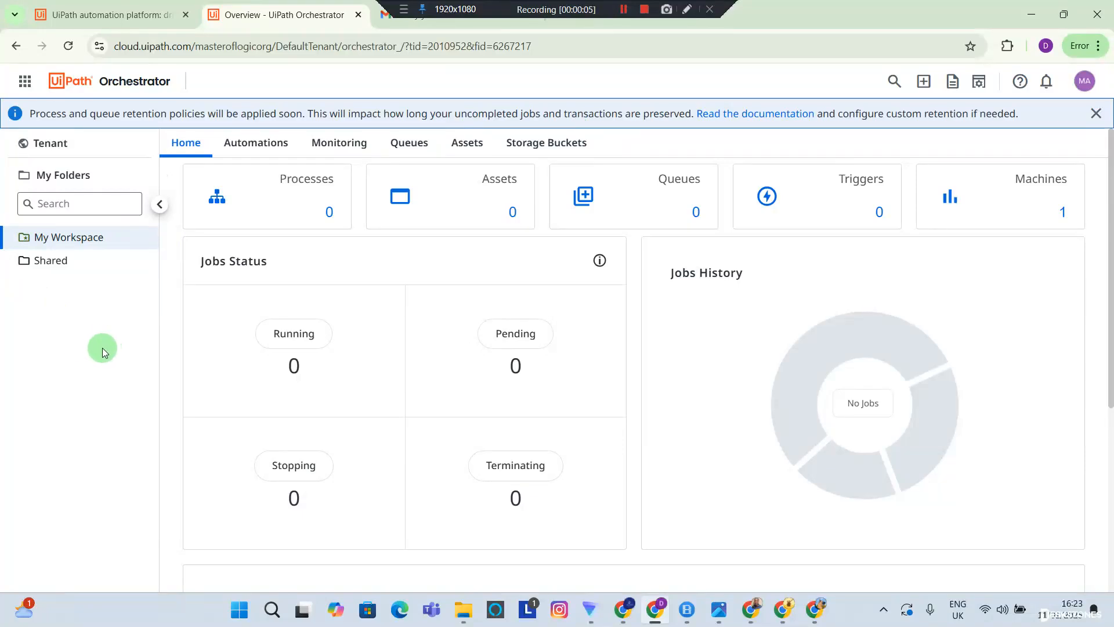
{"action": "mouse_move", "coordinate": [311, 221]}
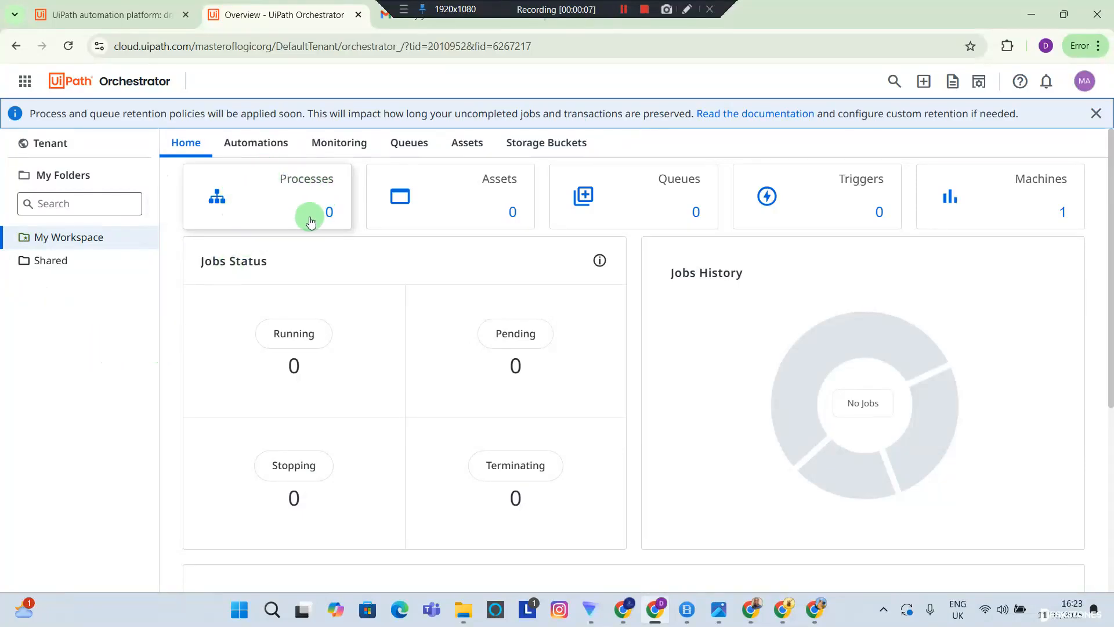
{"action": "mouse_move", "coordinate": [340, 223]}
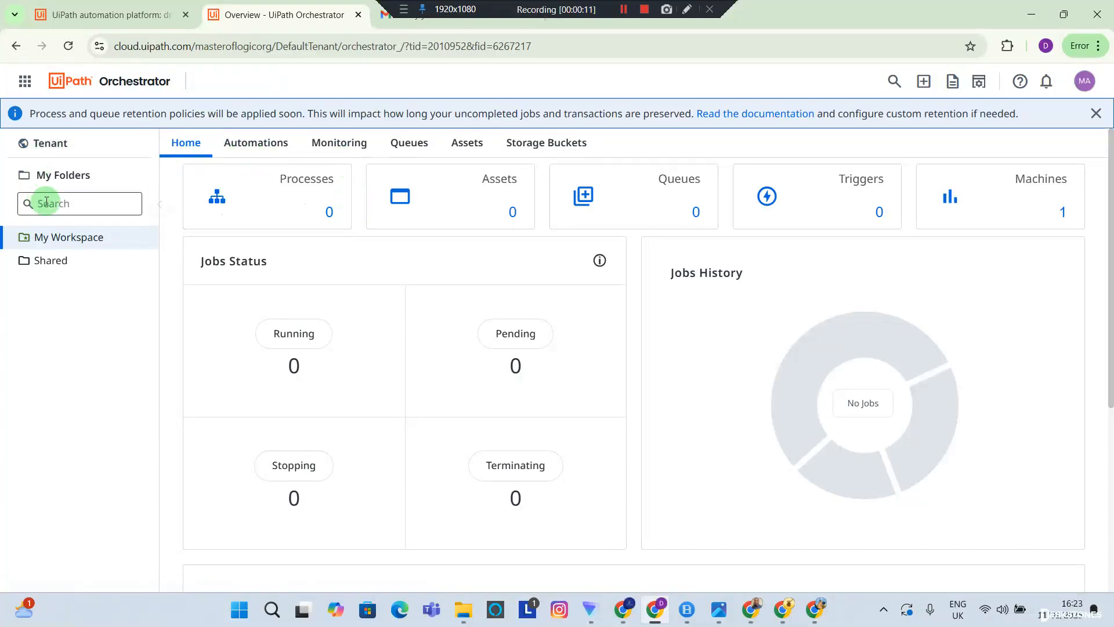
{"action": "left_click", "coordinate": [50, 143]}
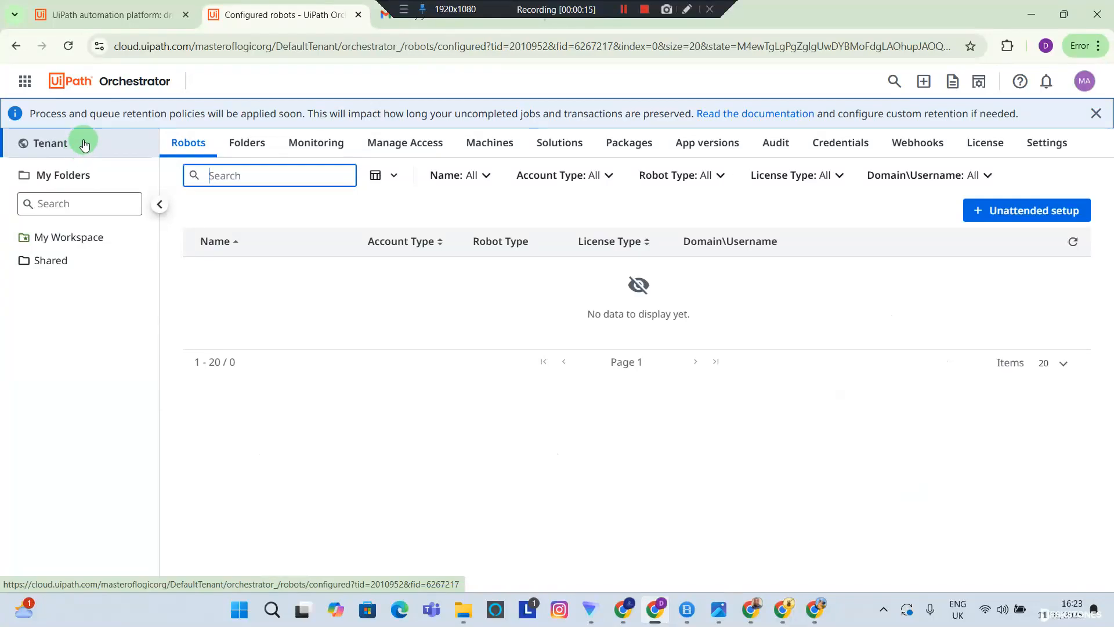
Create folder 'Learn' with description 'My Uipath Practice' on the Folders page.
{"action": "left_click", "coordinate": [246, 142]}
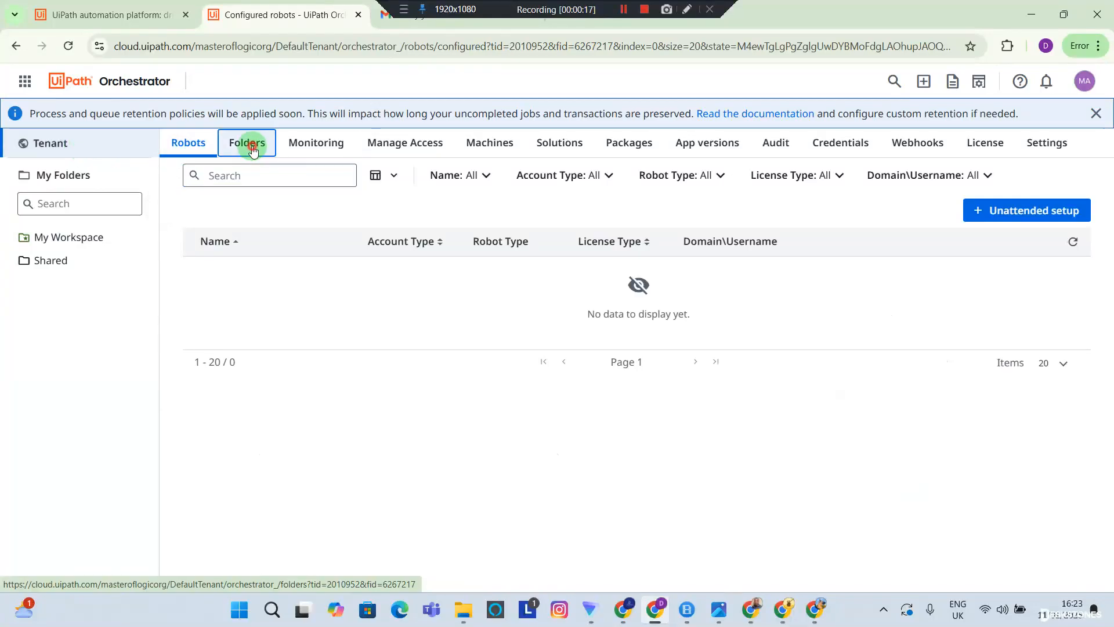
{"action": "left_click", "coordinate": [246, 141]}
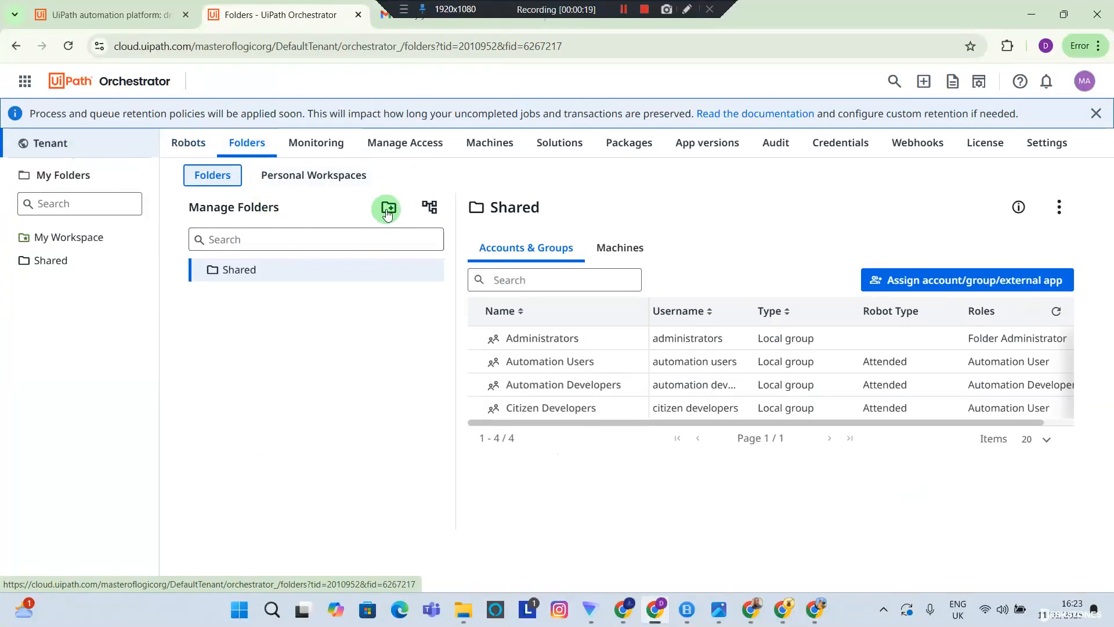
{"action": "left_click", "coordinate": [386, 207]}
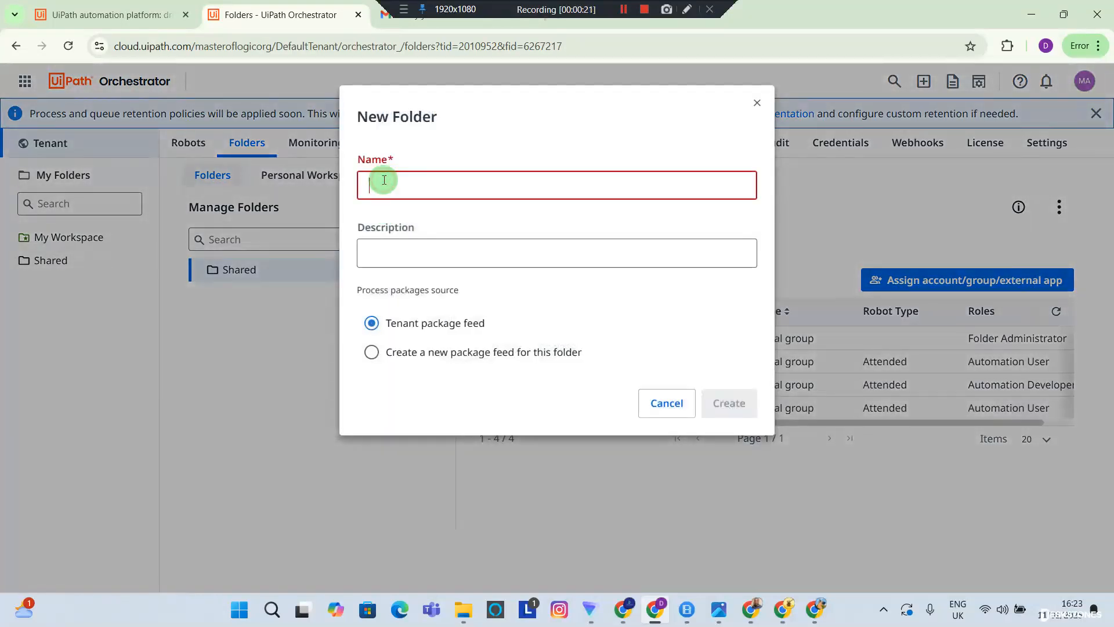
{"action": "type", "text": "Learn"}
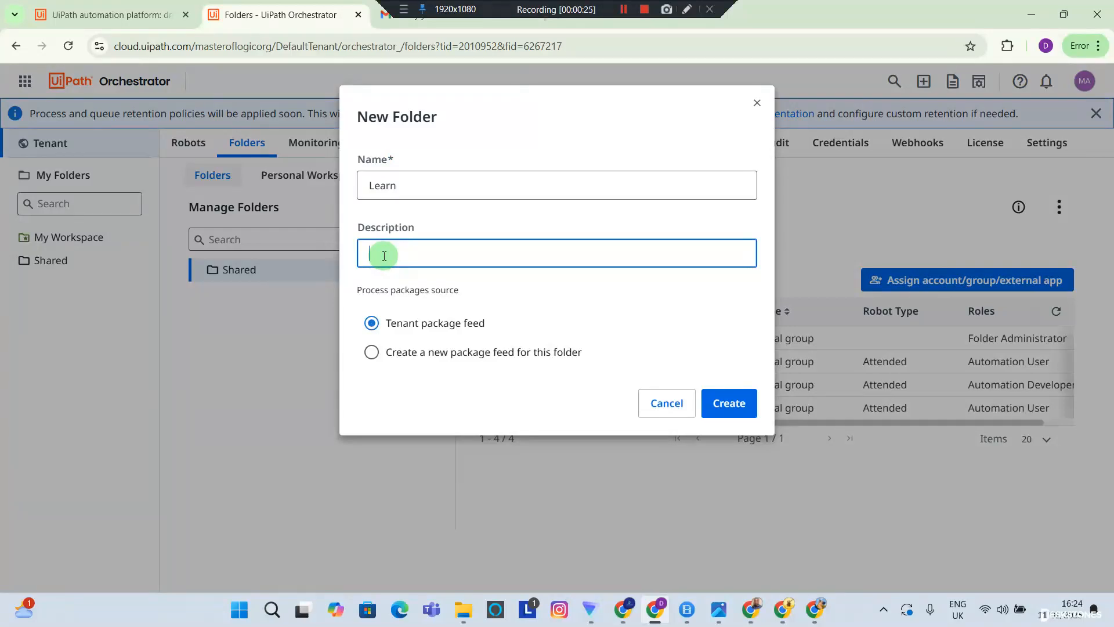
{"action": "type", "text": "Uipath"}
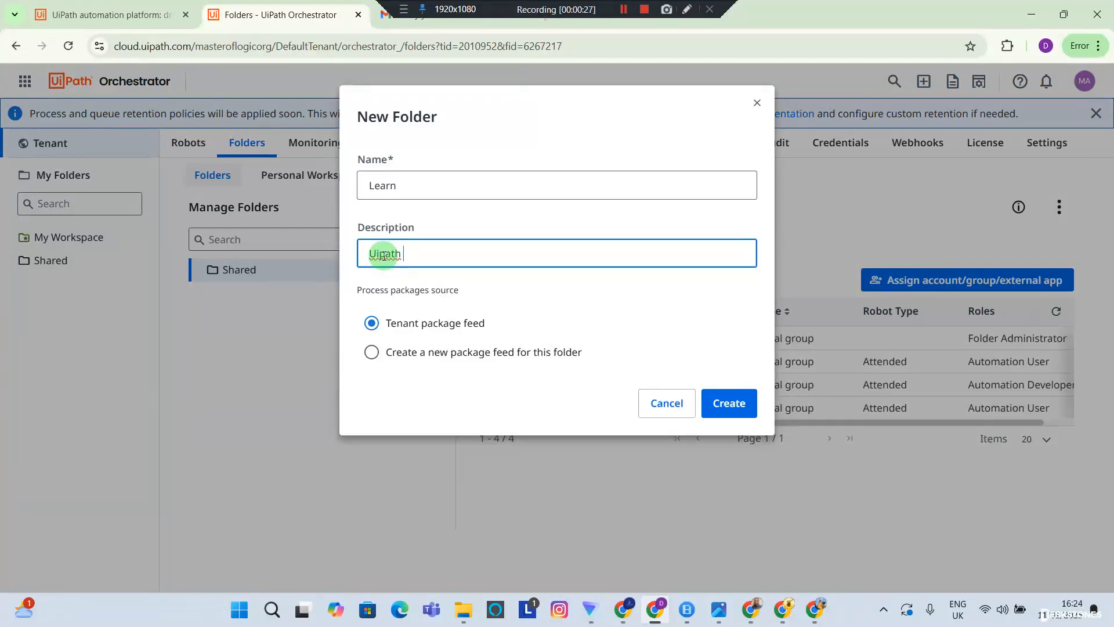
{"action": "type", "text": "Practi"}
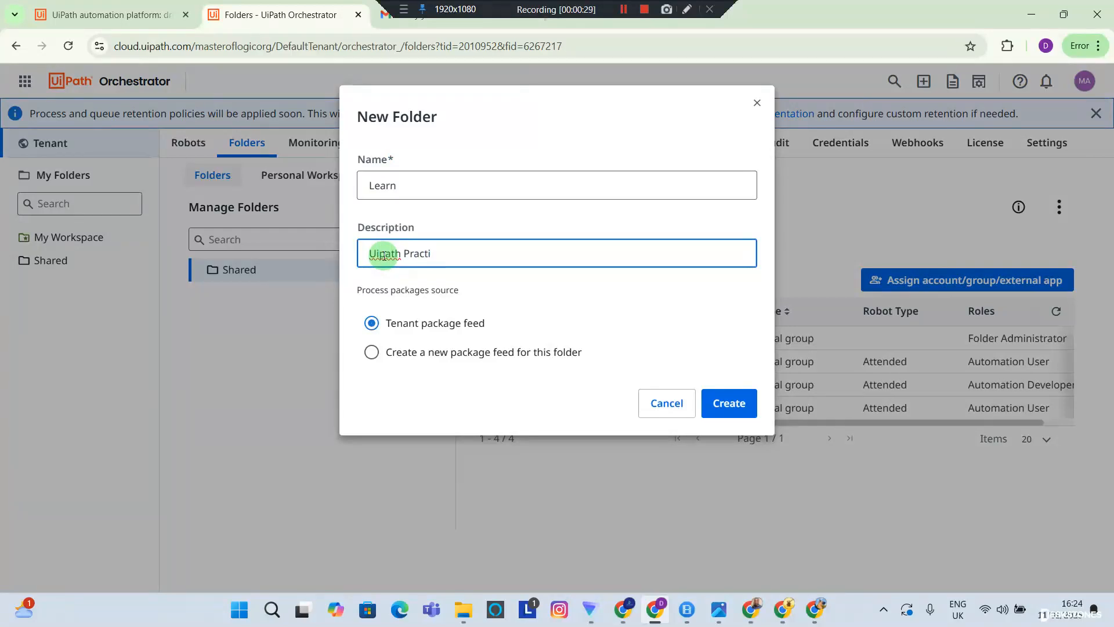
{"action": "type", "text": "ce"}
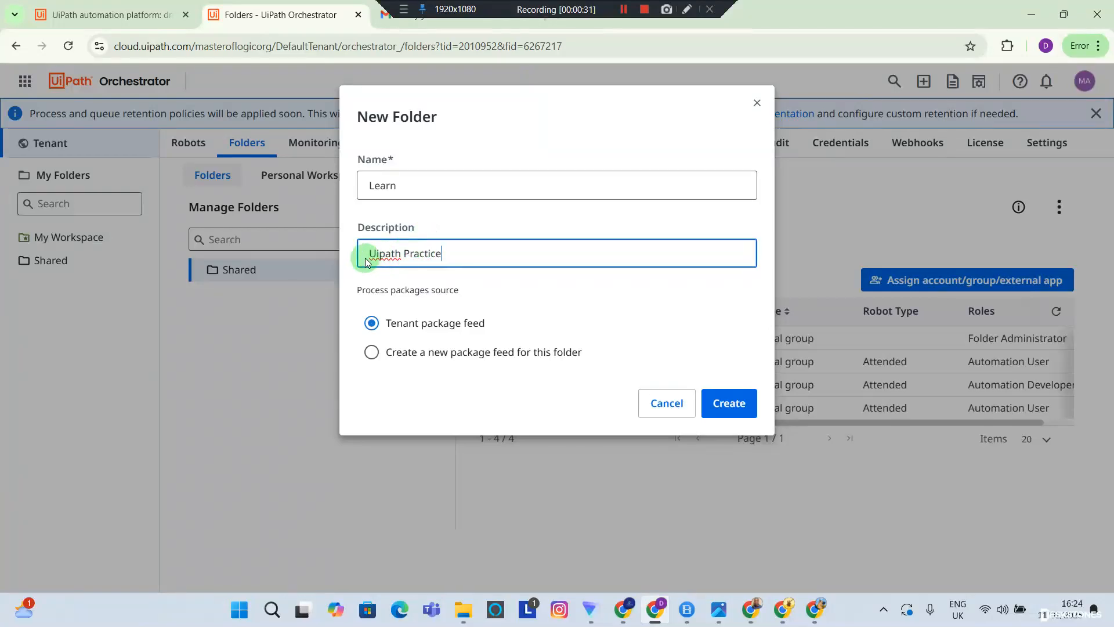
{"action": "type", "text": "My"}
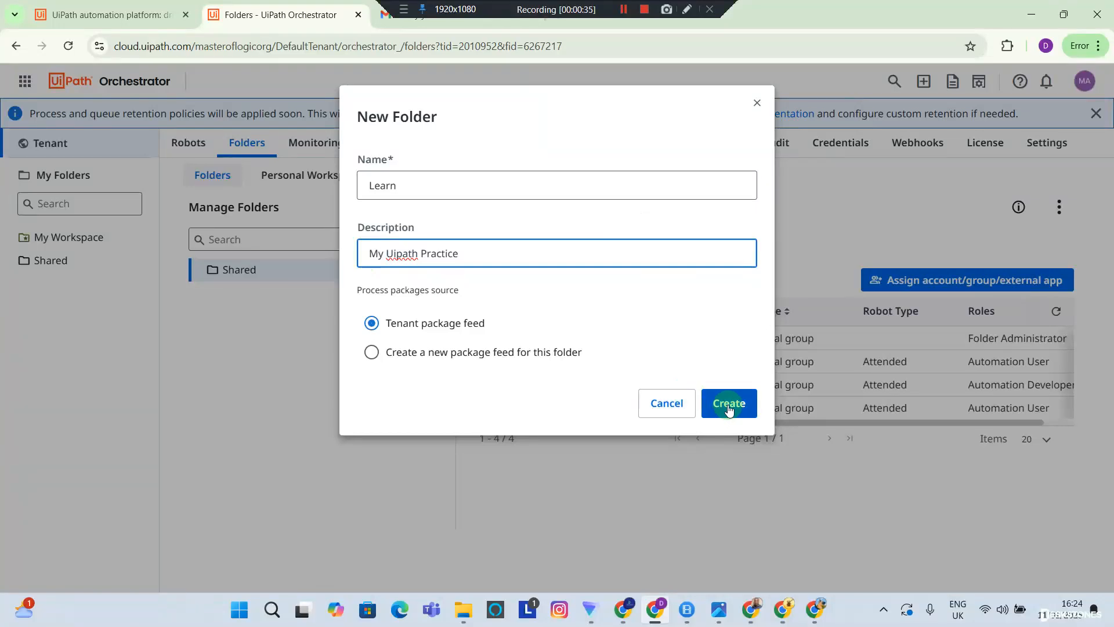
{"action": "left_click", "coordinate": [729, 403]}
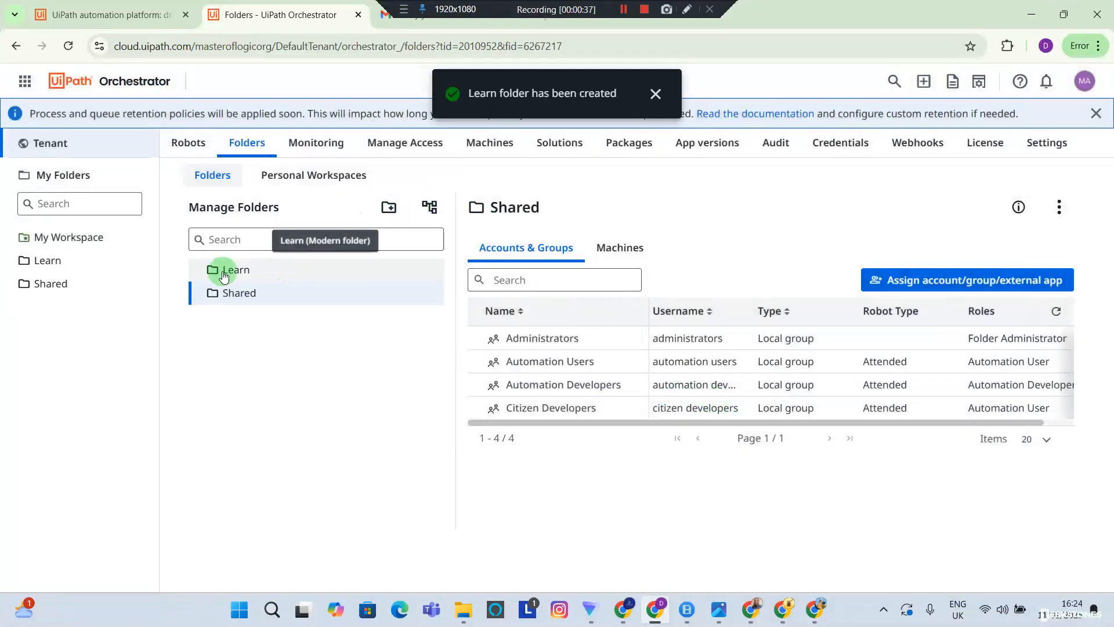
{"action": "mouse_move", "coordinate": [47, 261]}
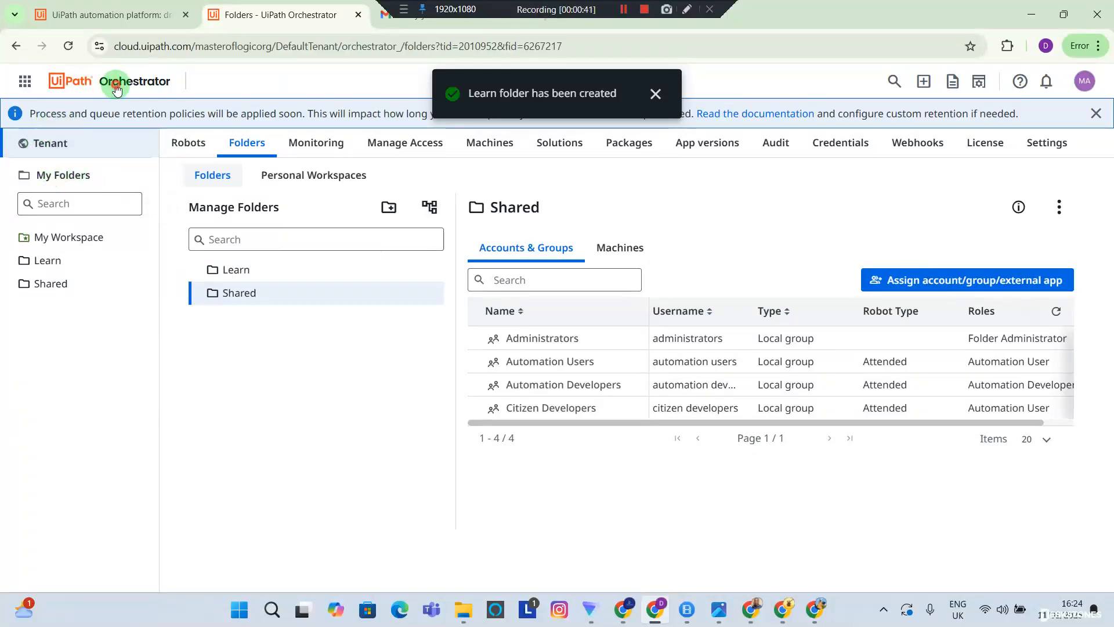
View the empty Processes list of the Learn folder, then bring up the UiPath services list.
{"action": "left_click", "coordinate": [69, 237]}
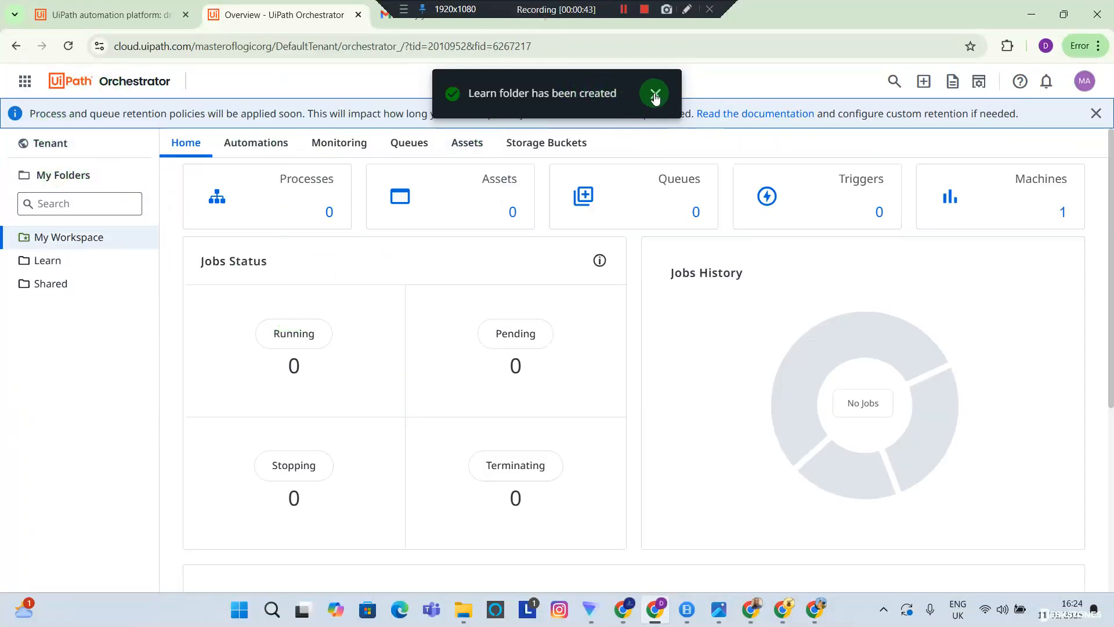
{"action": "left_click", "coordinate": [49, 260]}
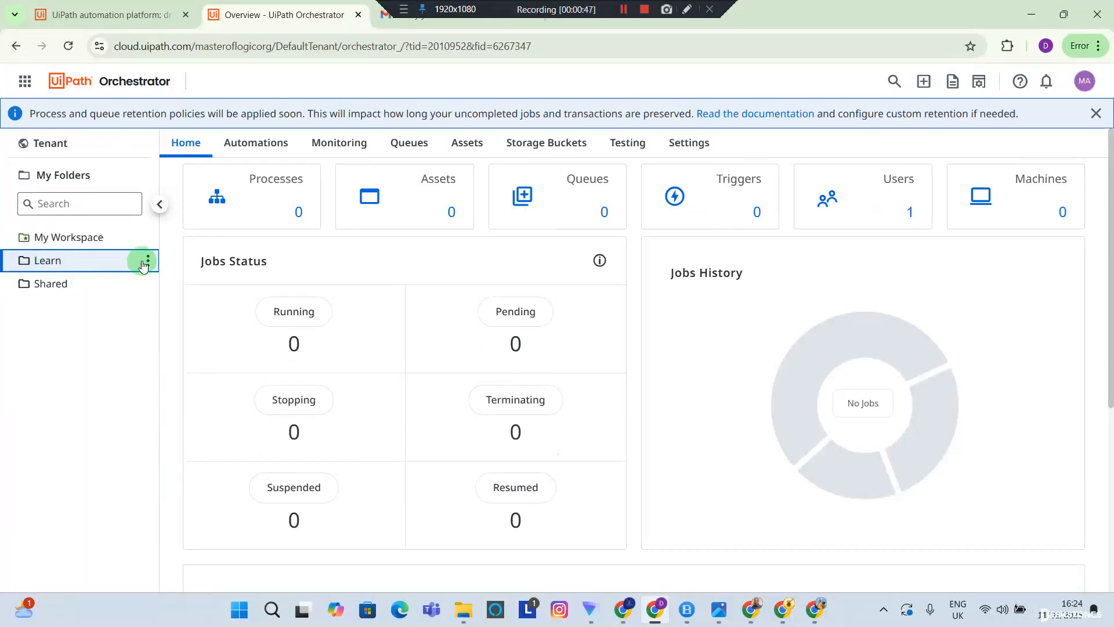
{"action": "left_click", "coordinate": [255, 141]}
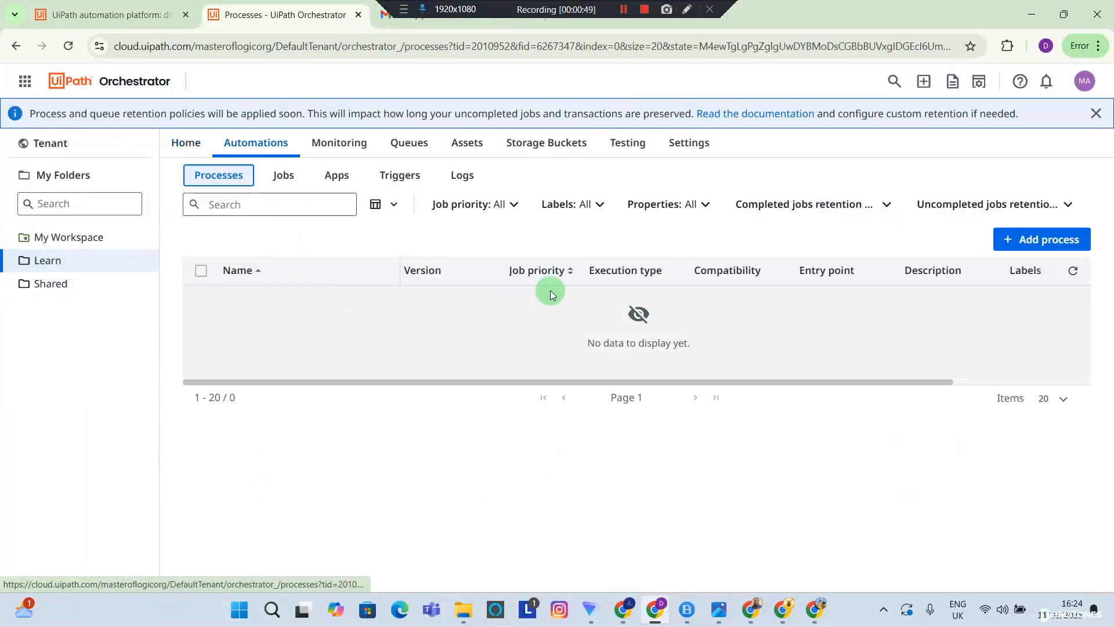
{"action": "mouse_move", "coordinate": [498, 315]}
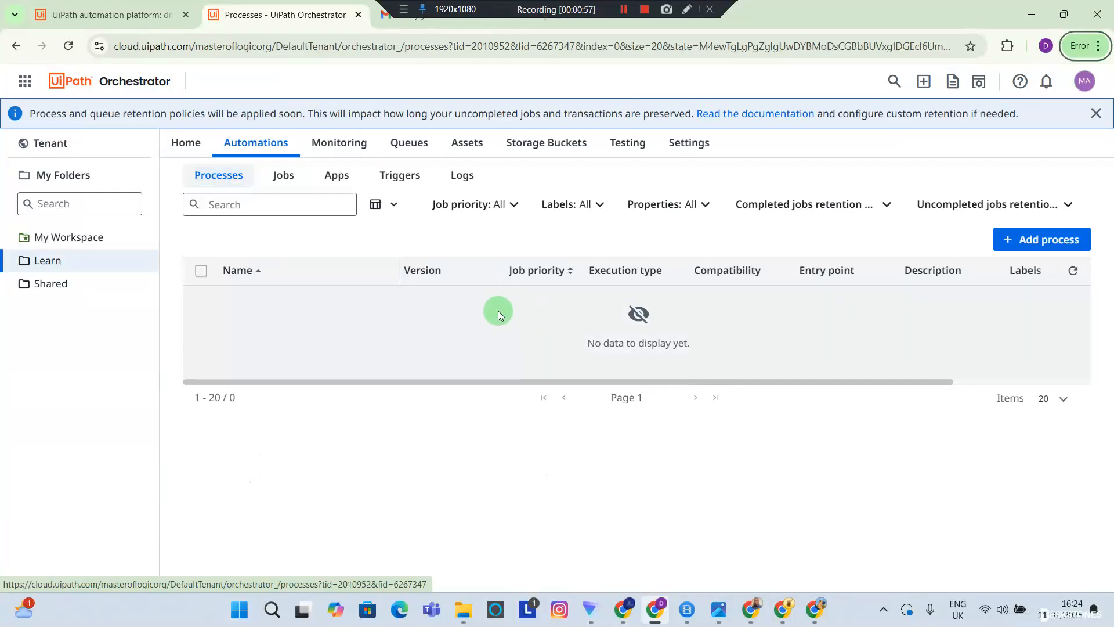
{"action": "mouse_move", "coordinate": [543, 309]}
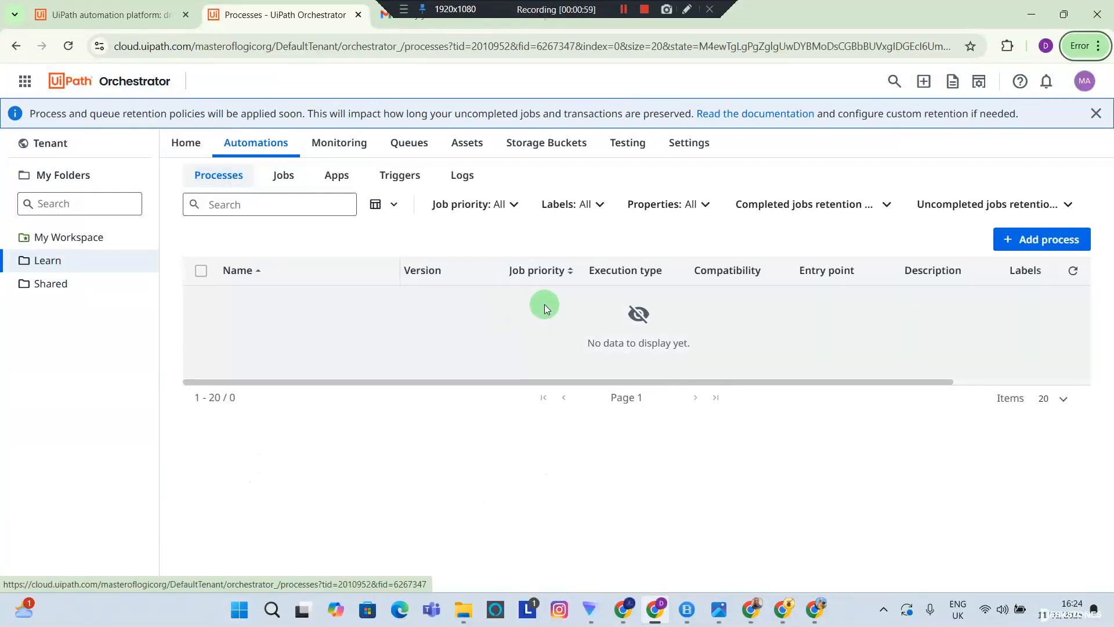
{"action": "mouse_move", "coordinate": [565, 298]}
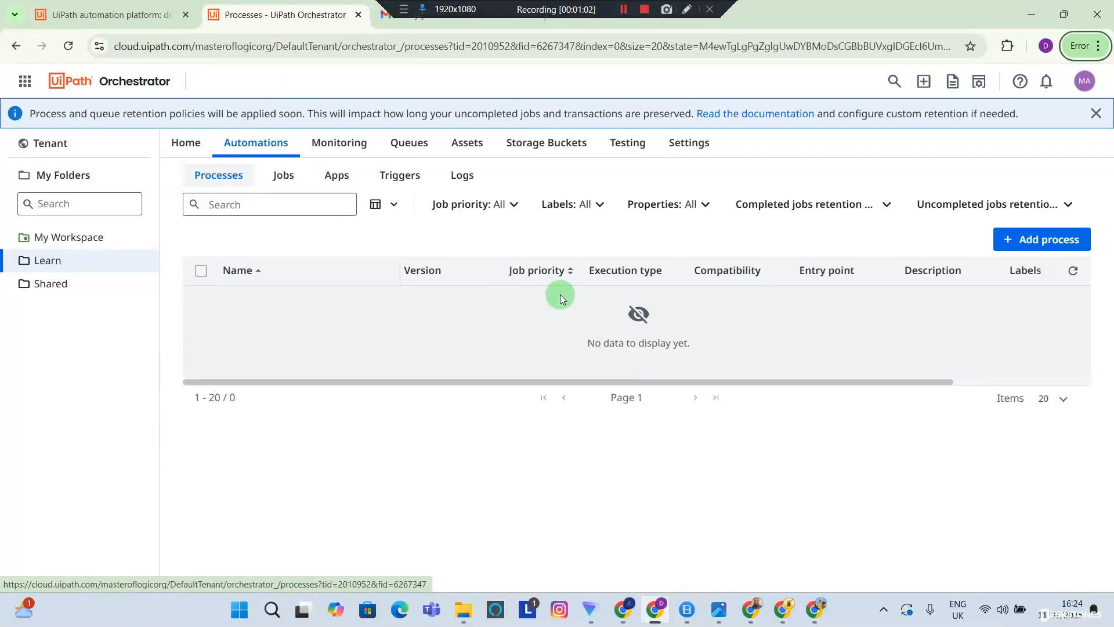
{"action": "mouse_move", "coordinate": [540, 298]}
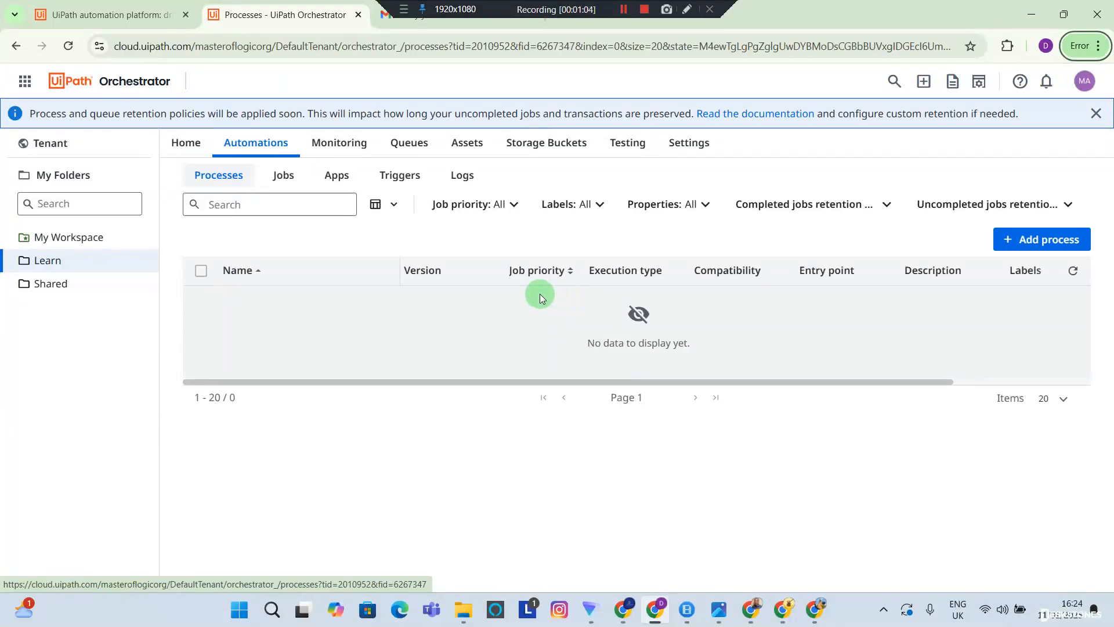
{"action": "mouse_move", "coordinate": [389, 175]}
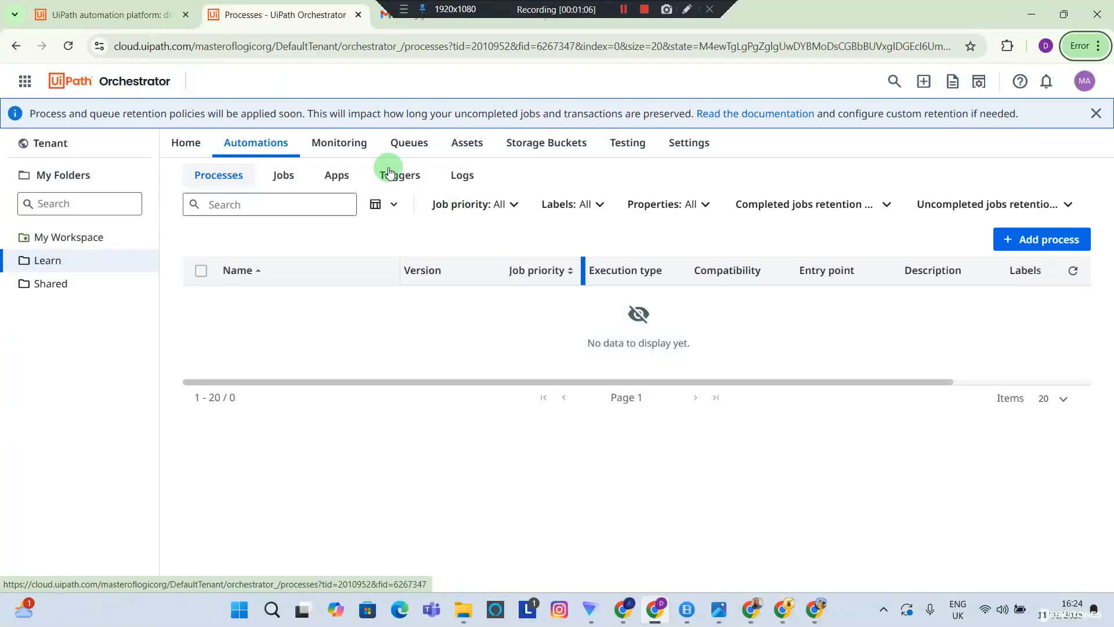
{"action": "left_click", "coordinate": [24, 81]}
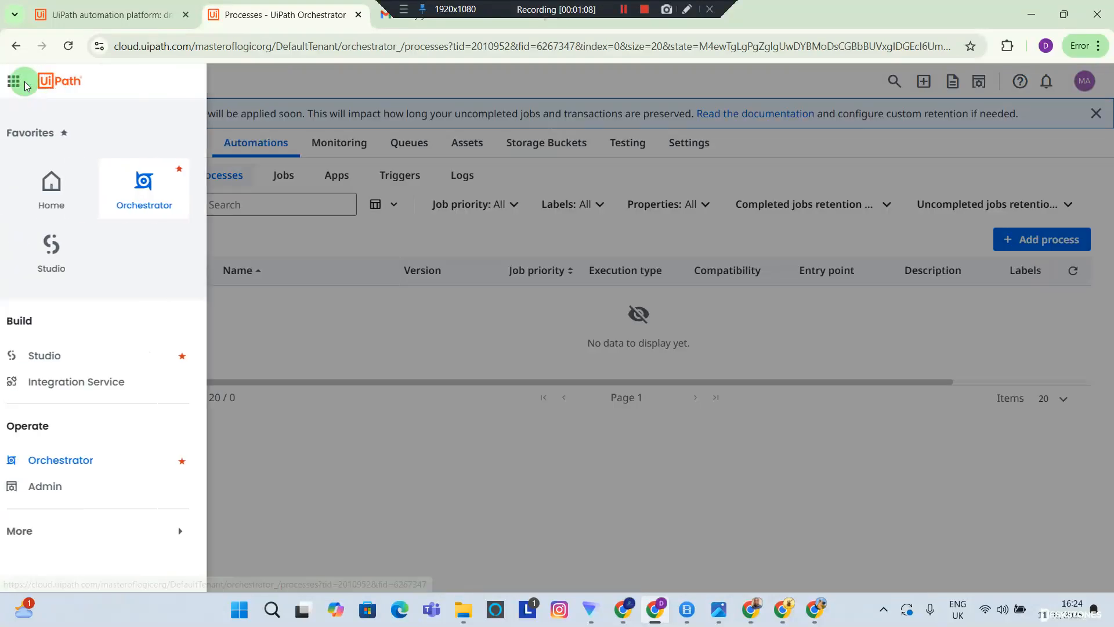
{"action": "mouse_move", "coordinate": [63, 188]}
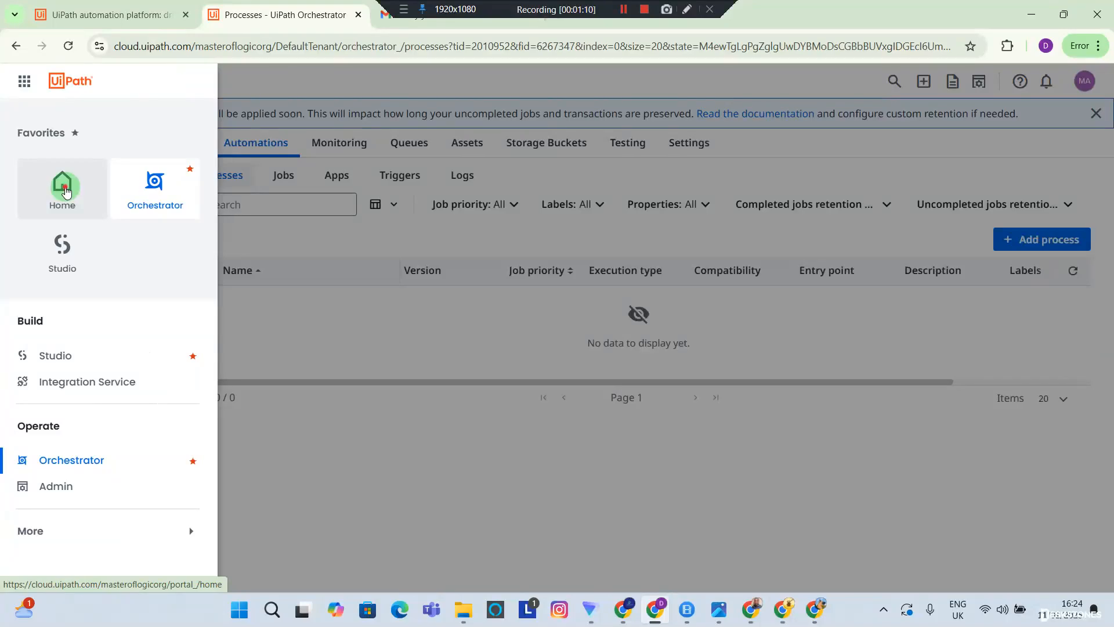
Start the Studio Desktop installer download from the Automation Cloud home page.
{"action": "left_click", "coordinate": [63, 188]}
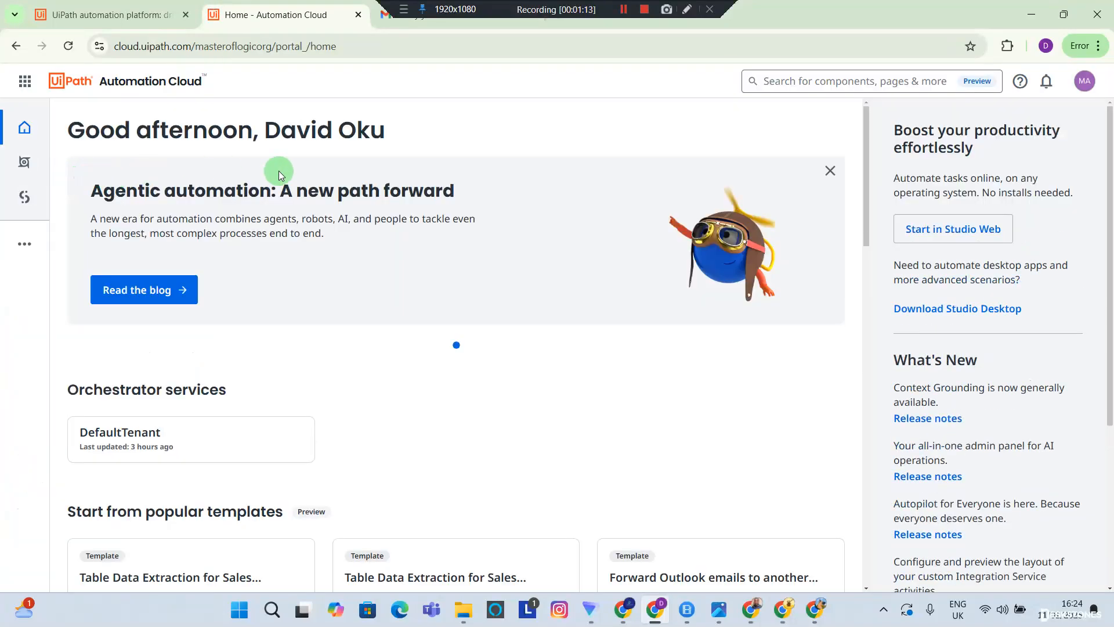
{"action": "mouse_move", "coordinate": [957, 309]}
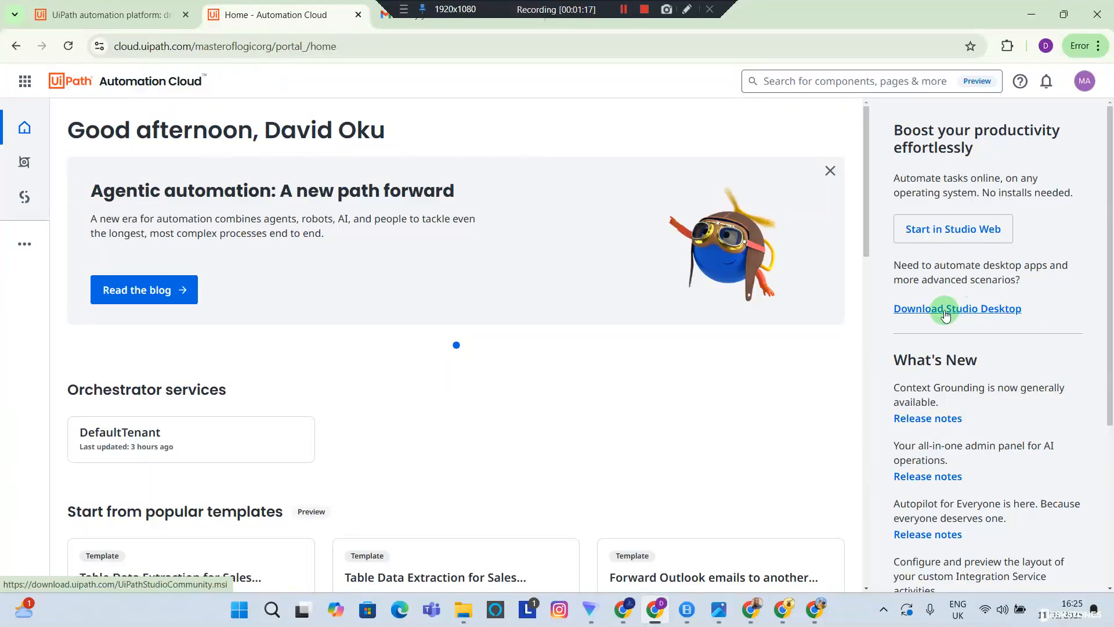
{"action": "left_click", "coordinate": [958, 308]}
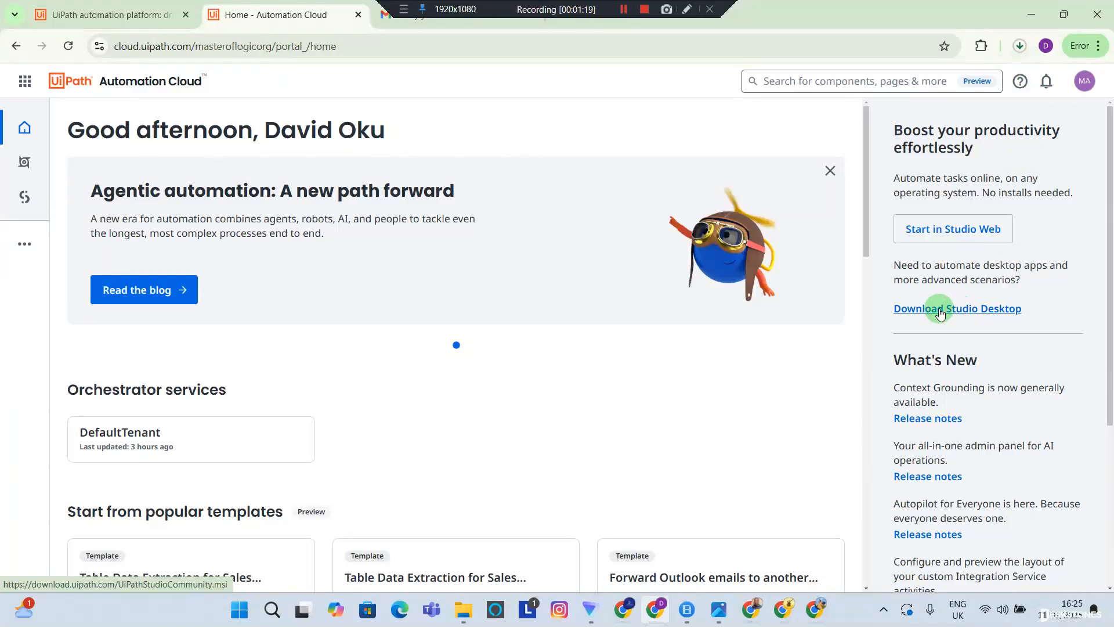
{"action": "left_click", "coordinate": [1019, 45]}
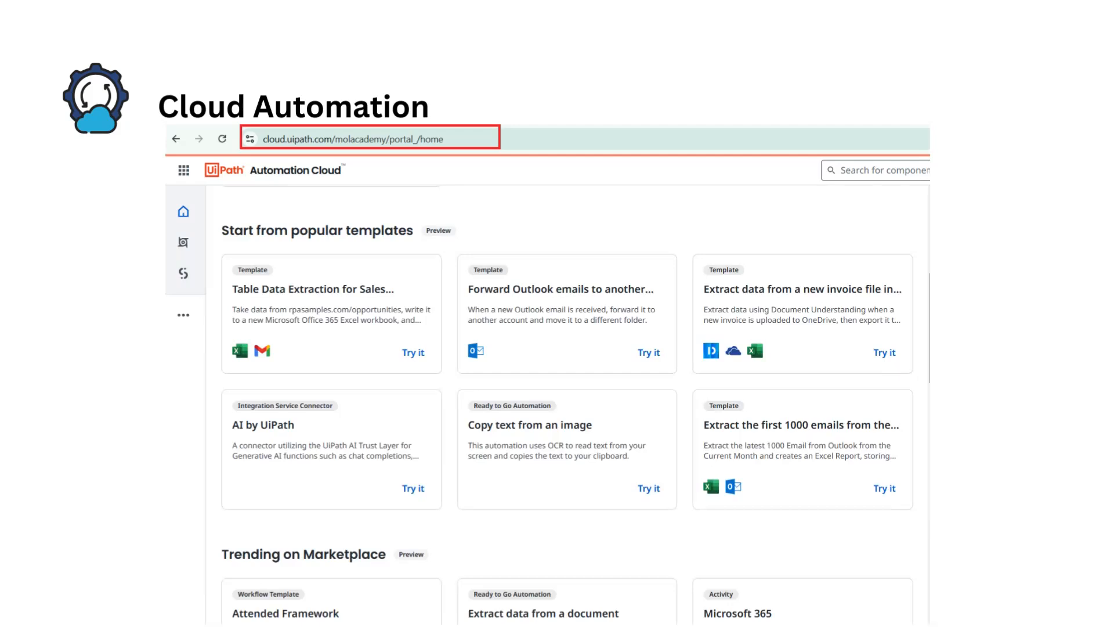
{"action": "mouse_move", "coordinate": [566, 313]}
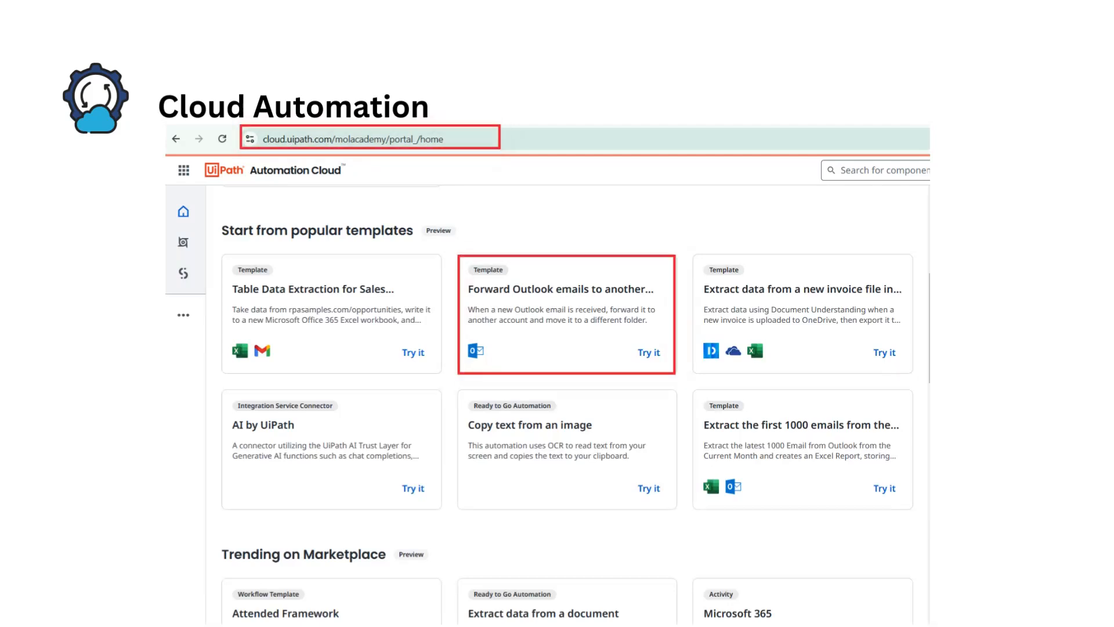
{"action": "mouse_move", "coordinate": [802, 312]}
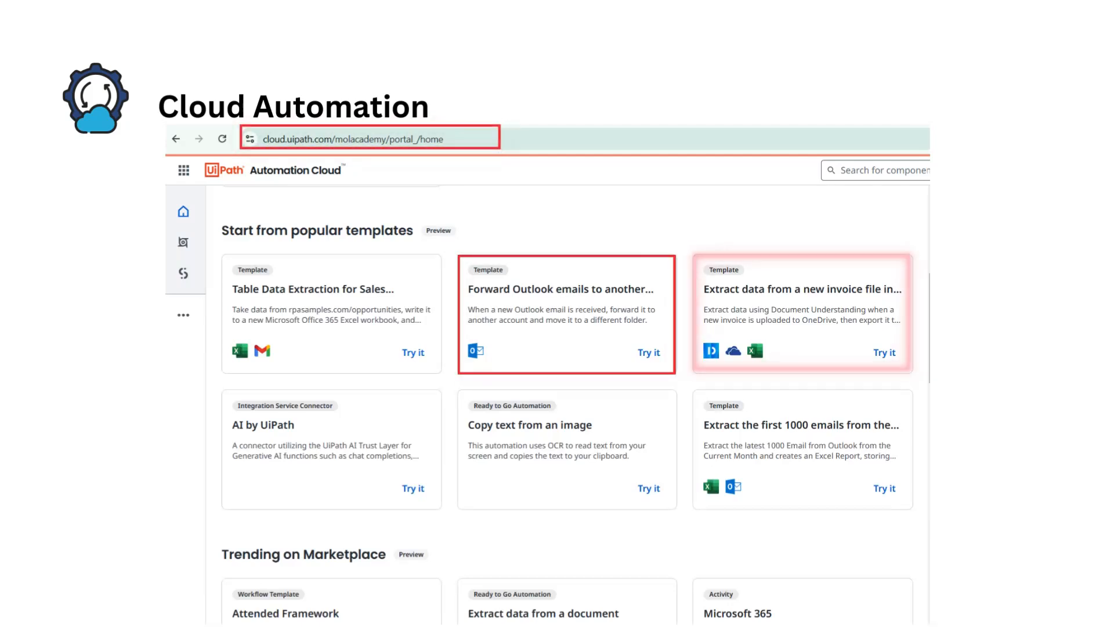